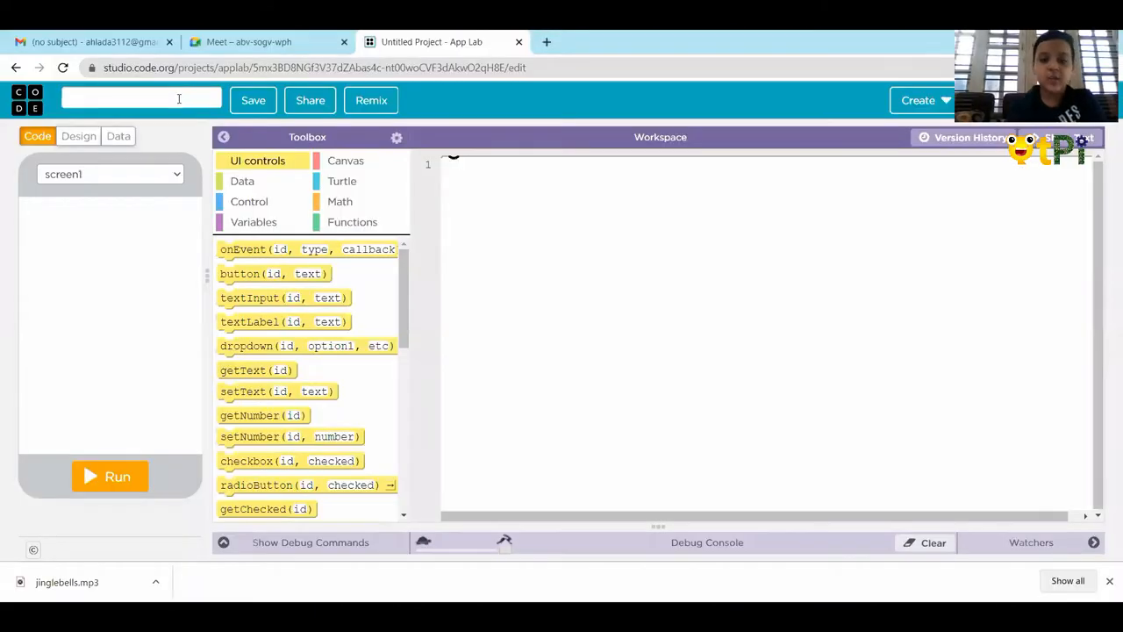
Name the new project 'Age calculator', credited to its author, and save it
type("A")
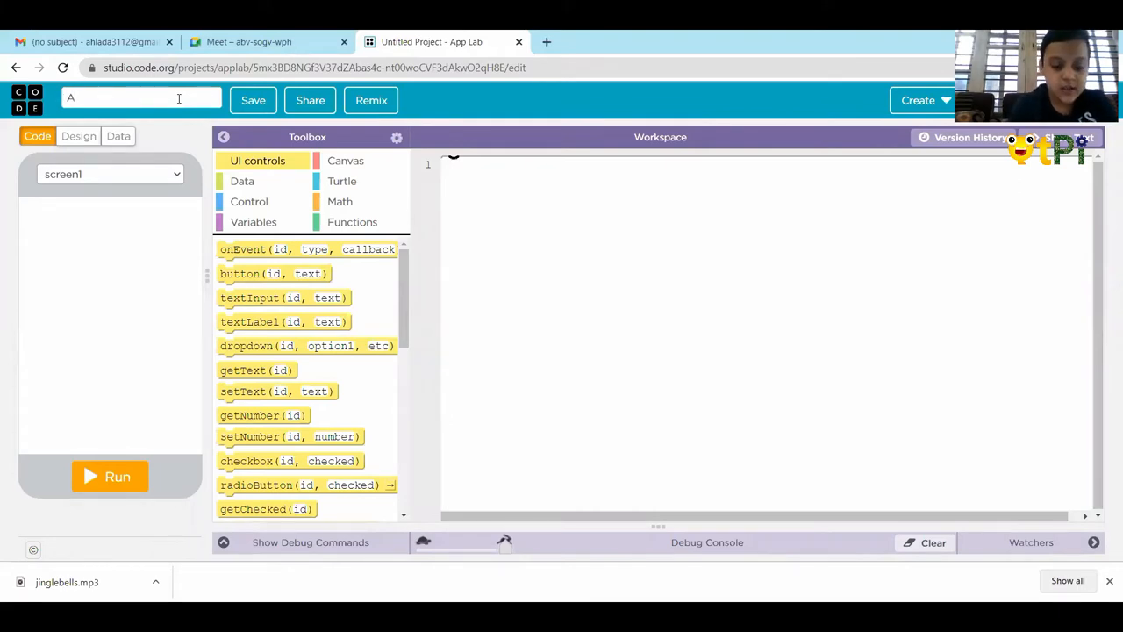
type("ge cal")
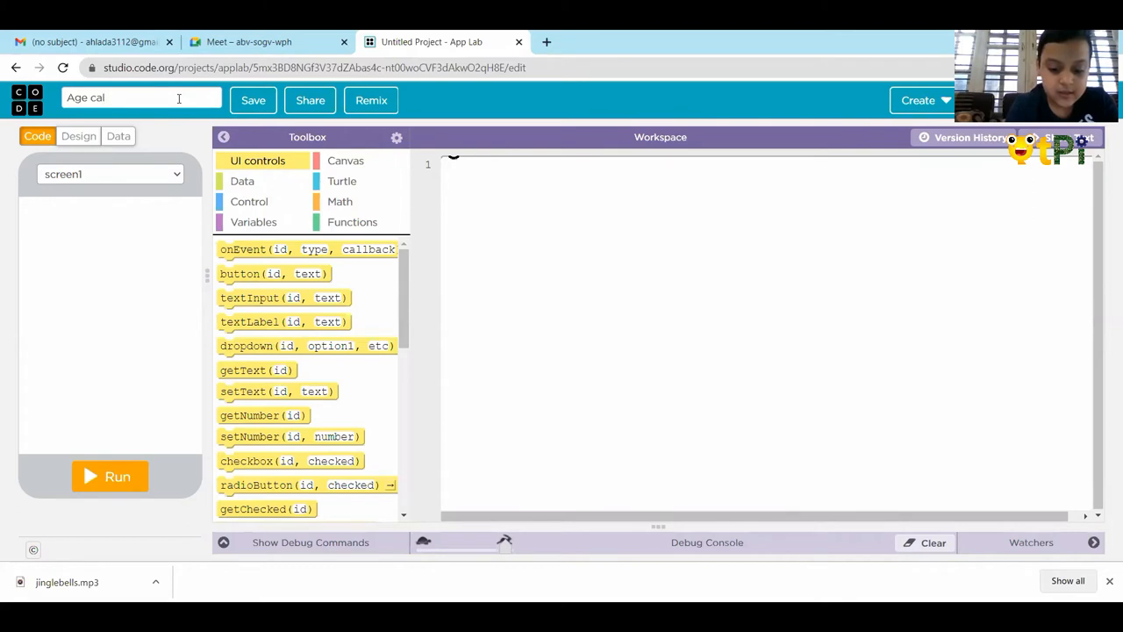
type("culator")
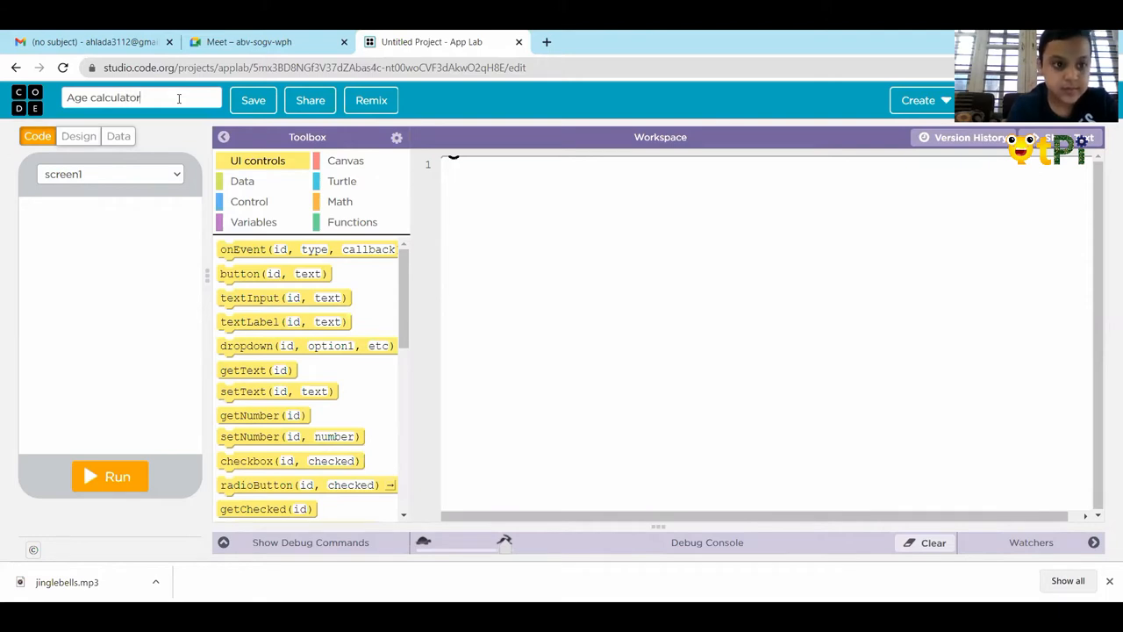
type("by")
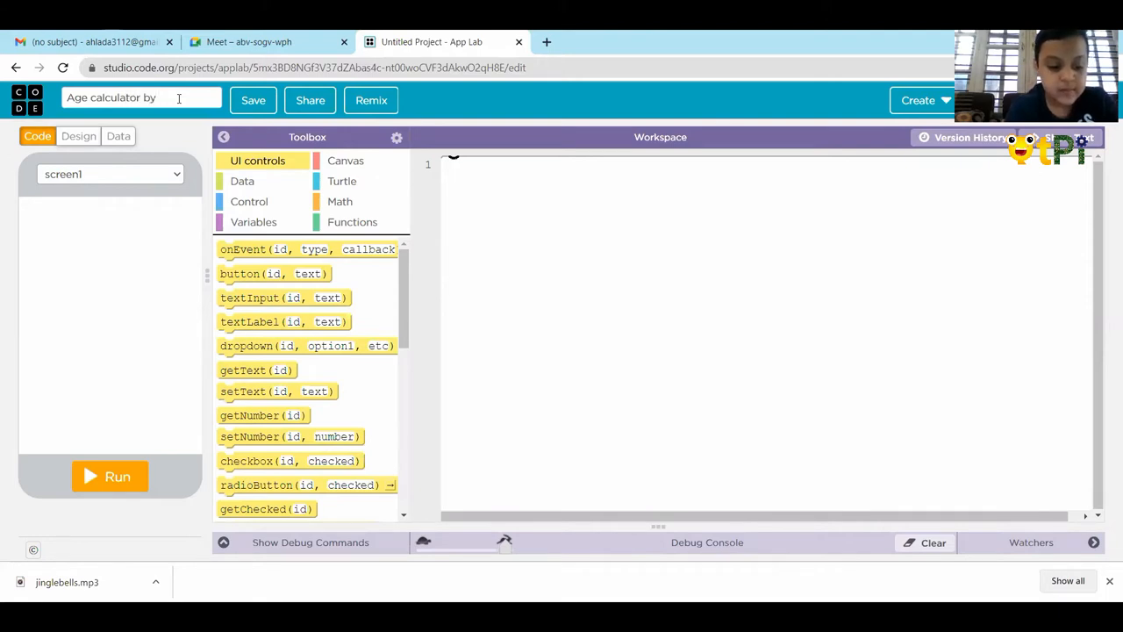
type("Ahldada")
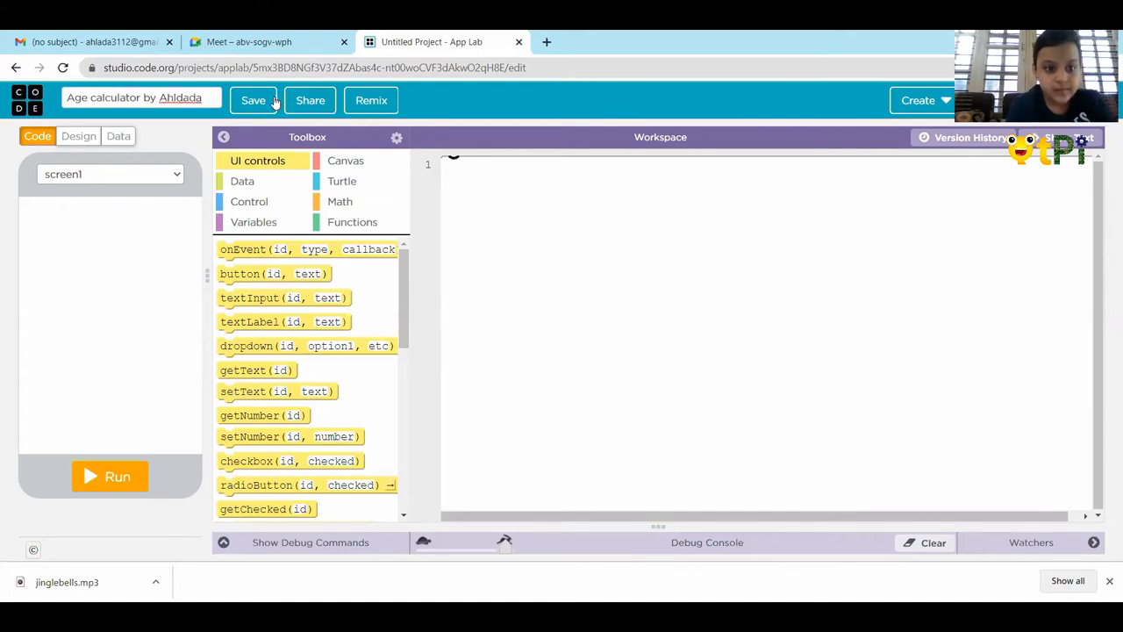
left_click(253, 100)
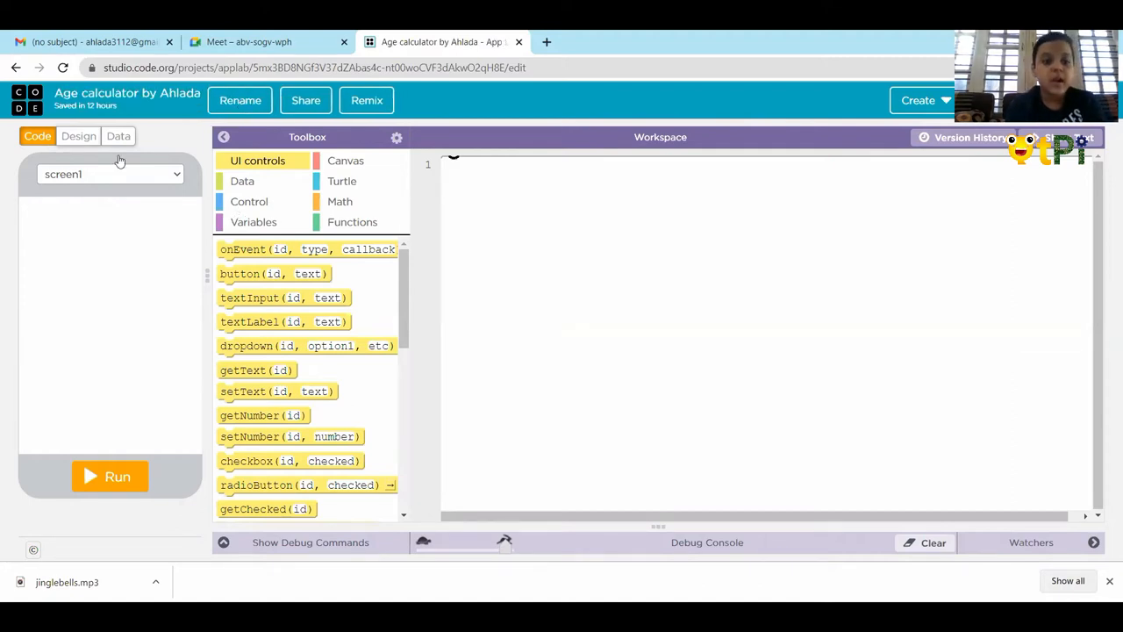
In Design mode, apply the yellow Lemonade theme to the app screen
left_click(78, 136)
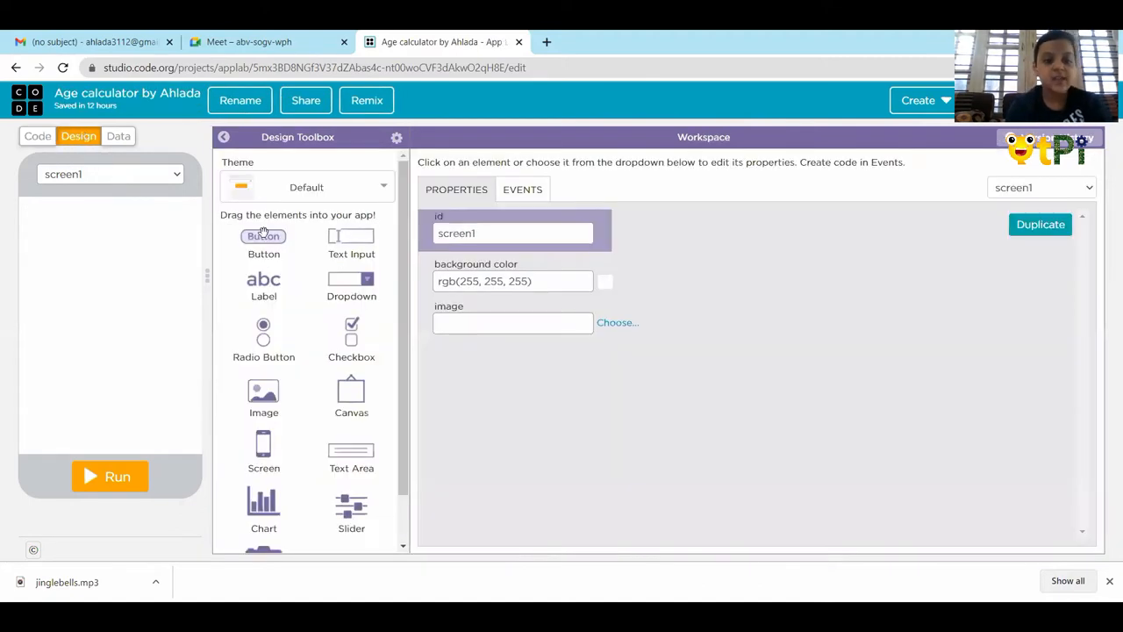
left_click(306, 186)
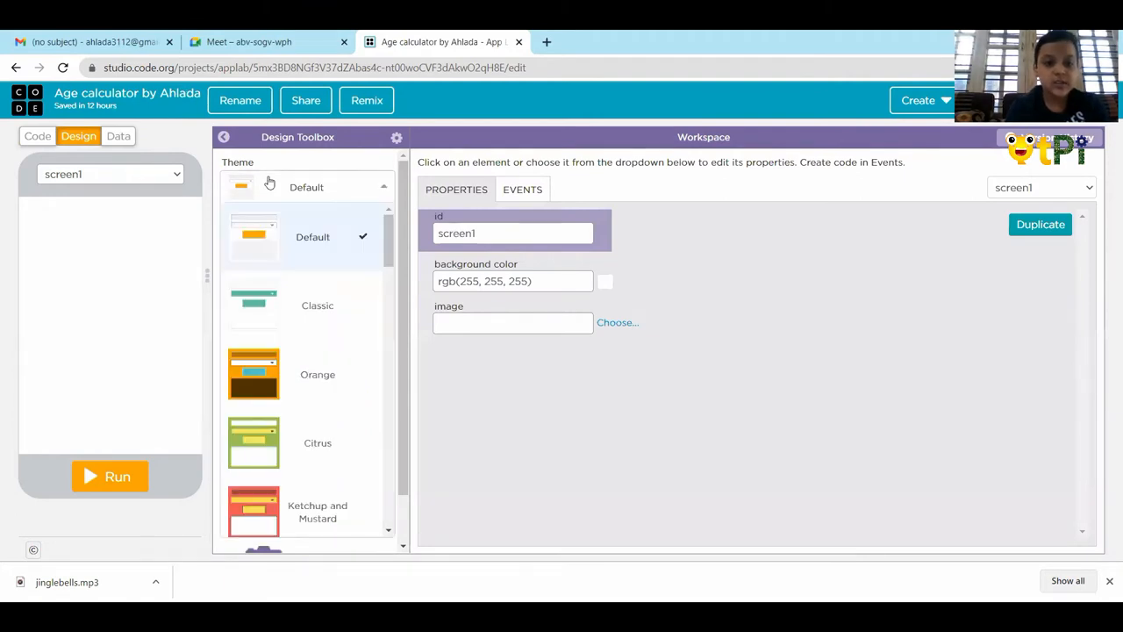
scroll("down", 3)
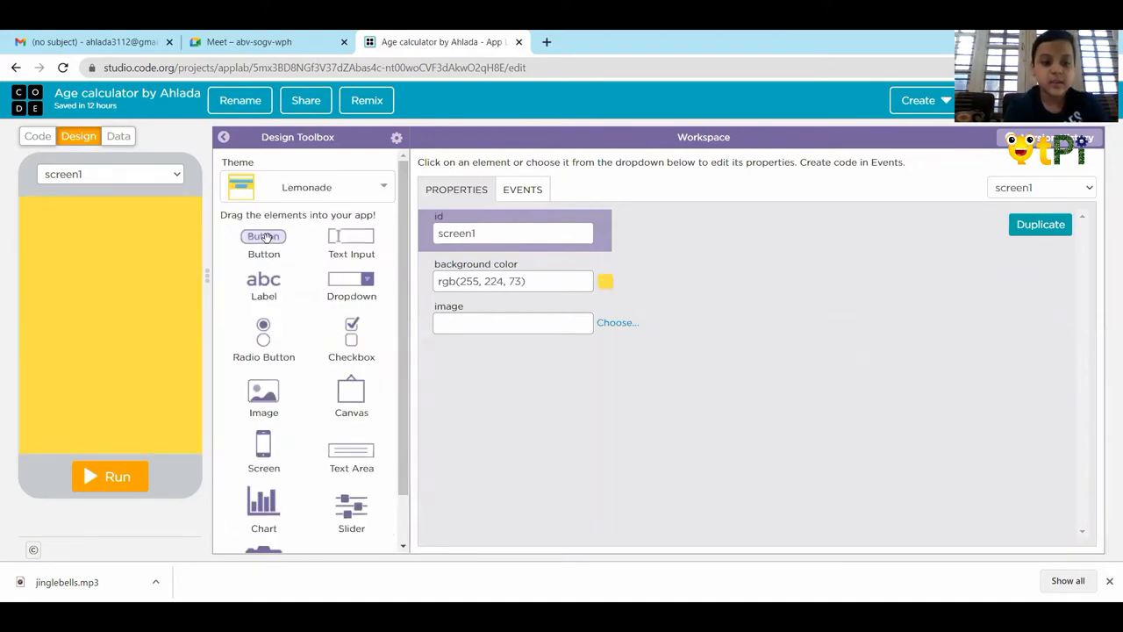
mouse_move(264, 283)
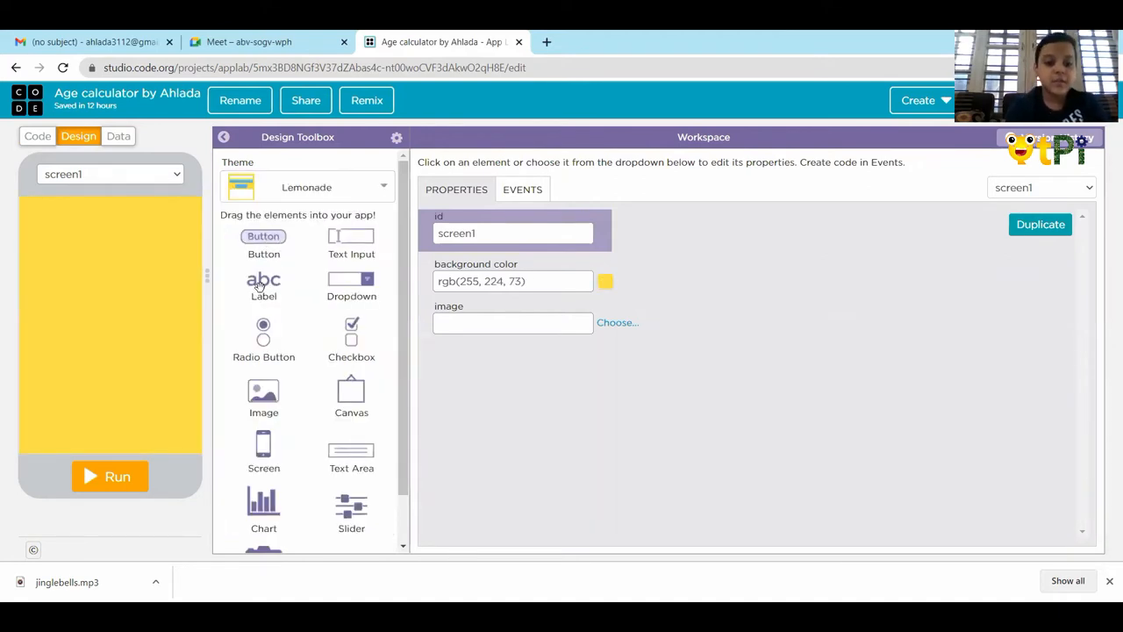
Place a 'Your age in years' label near the top with a text input beneath it
left_click_drag(263, 281, 86, 235)
type("Your age in years")
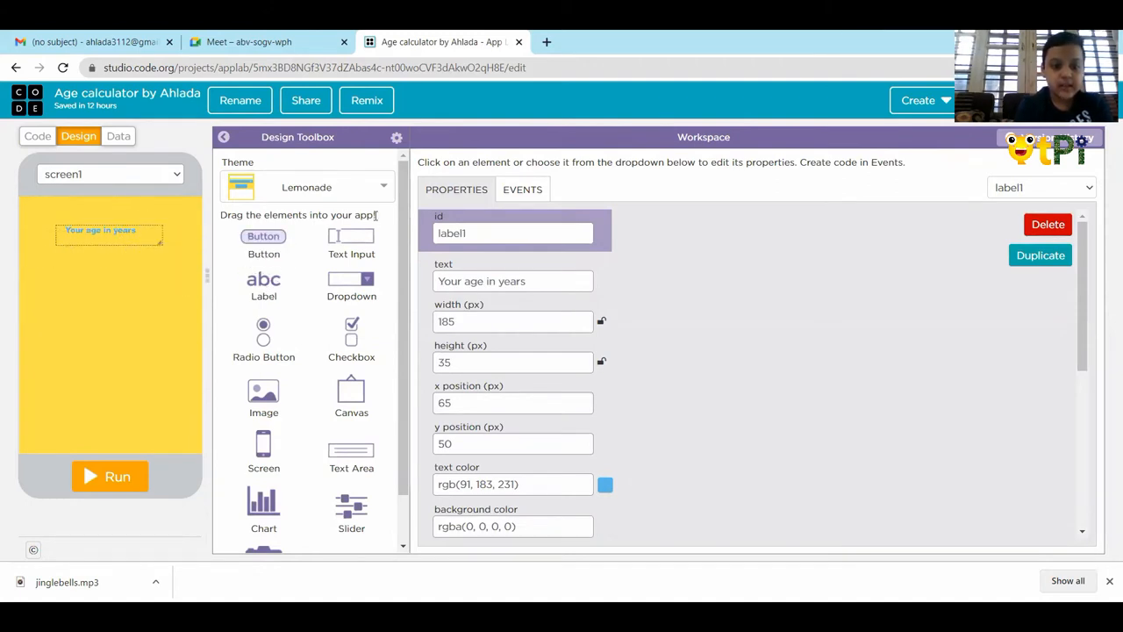
left_click_drag(351, 237, 111, 276)
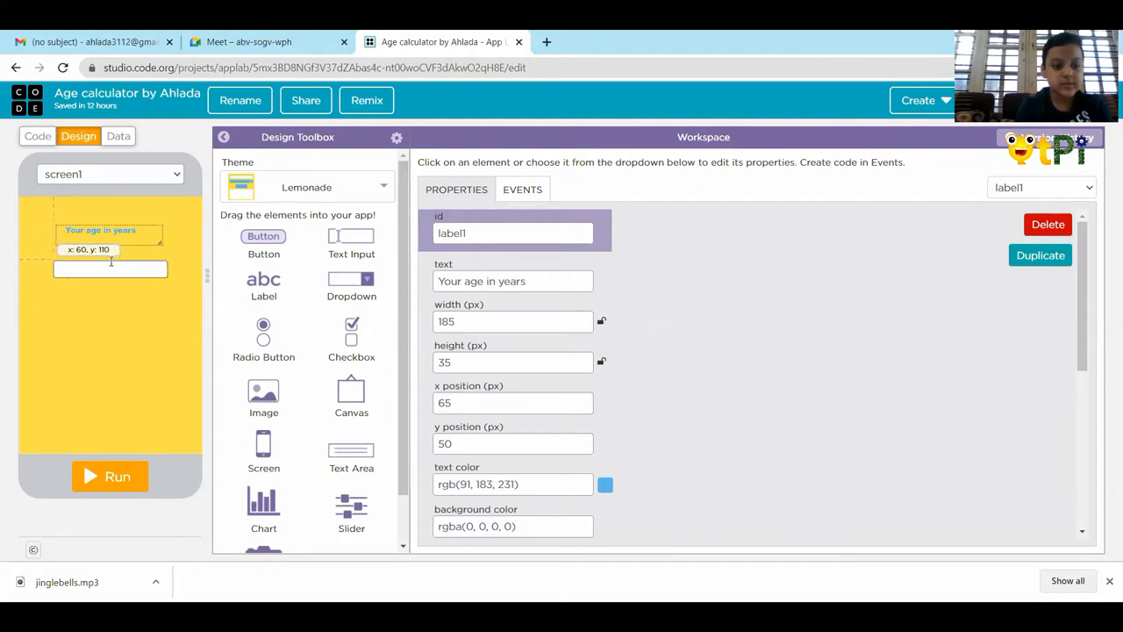
left_click(110, 270)
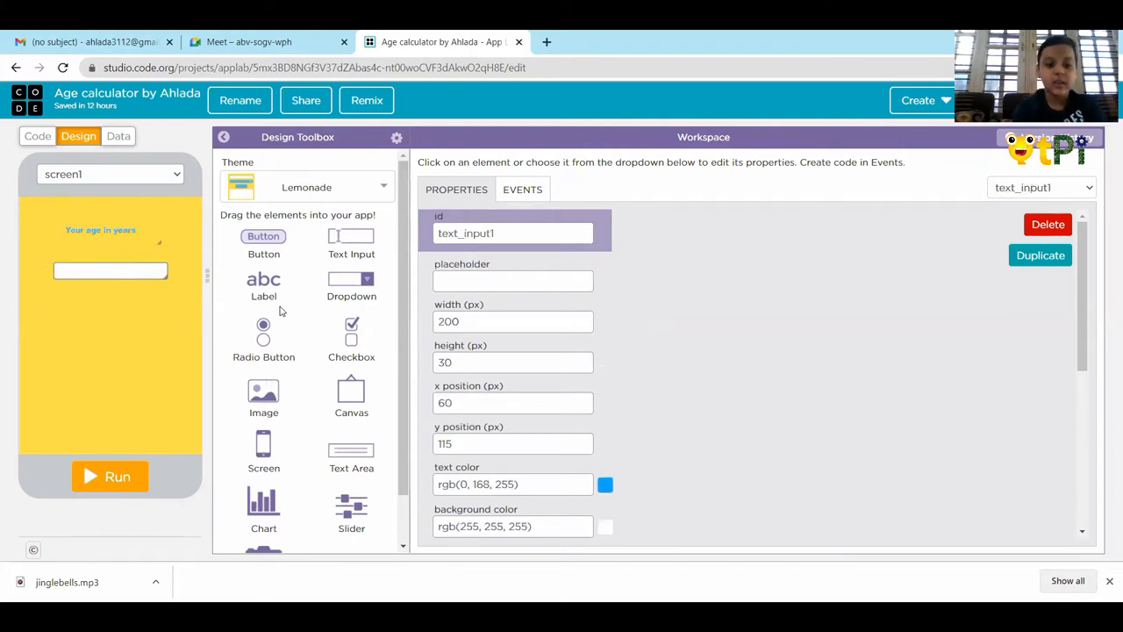
Add a button below the text input and caption it 'Calculator'
left_click_drag(264, 236, 101, 317)
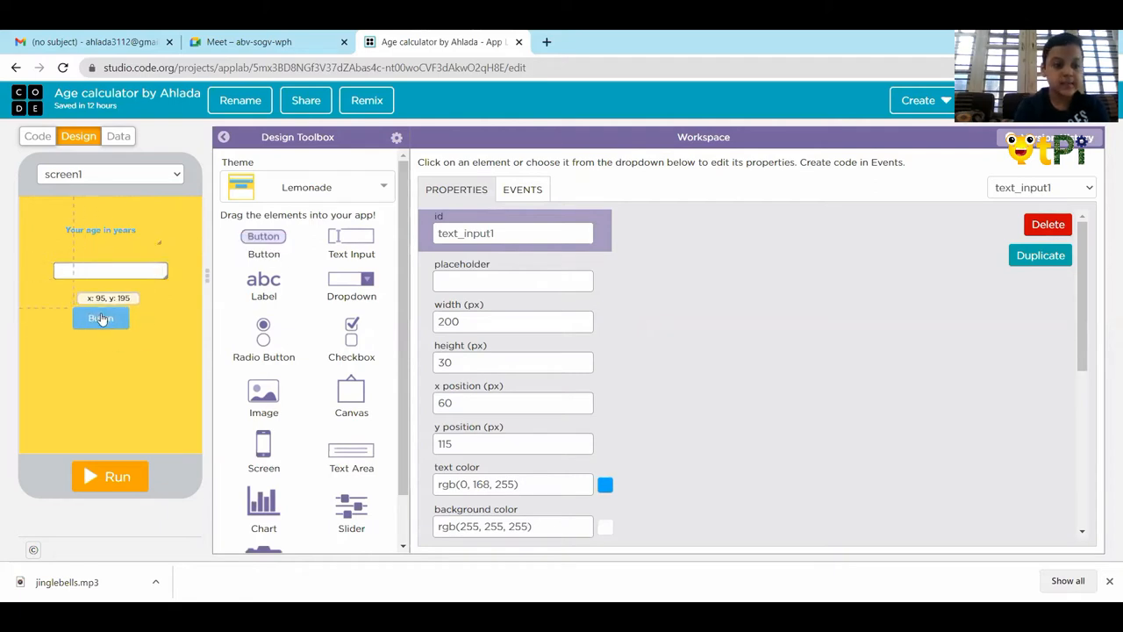
left_click(100, 318)
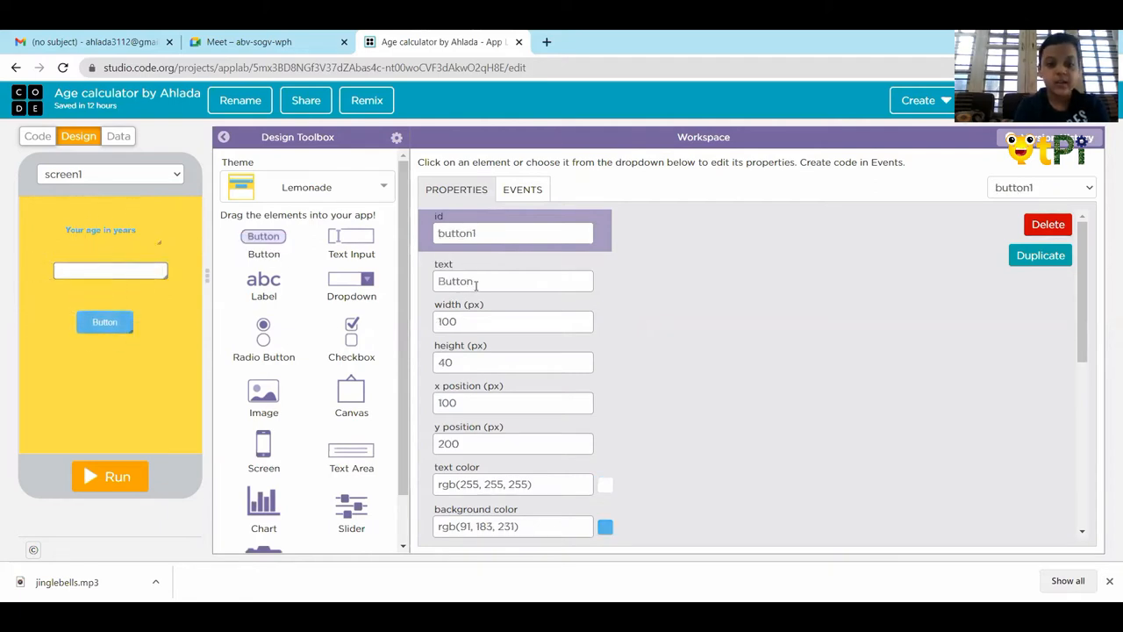
left_click(513, 281)
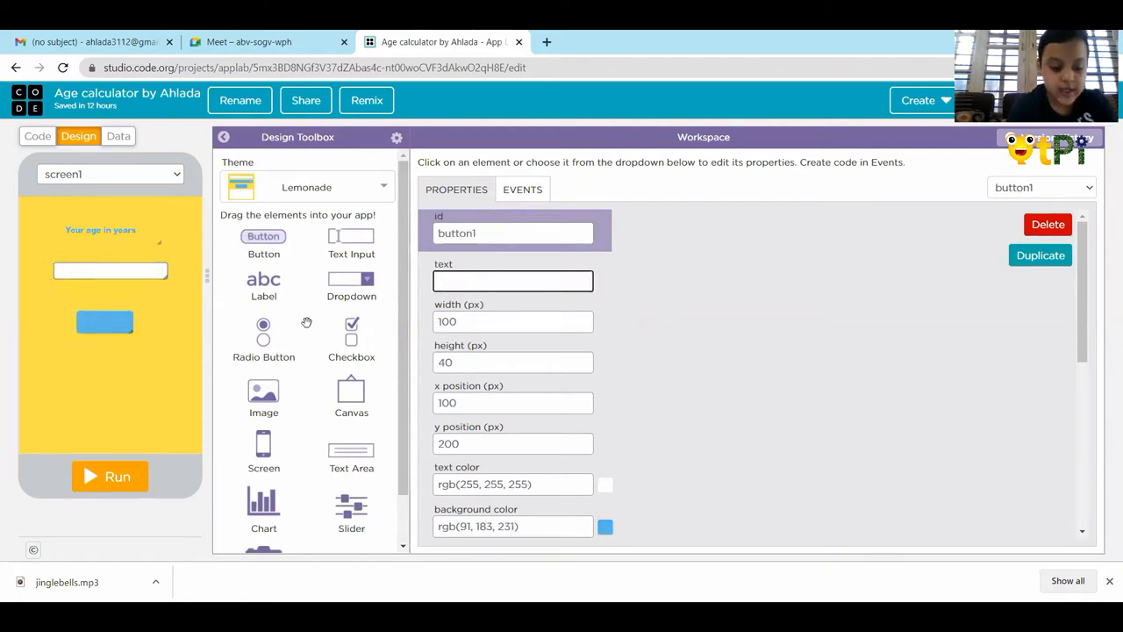
type("C")
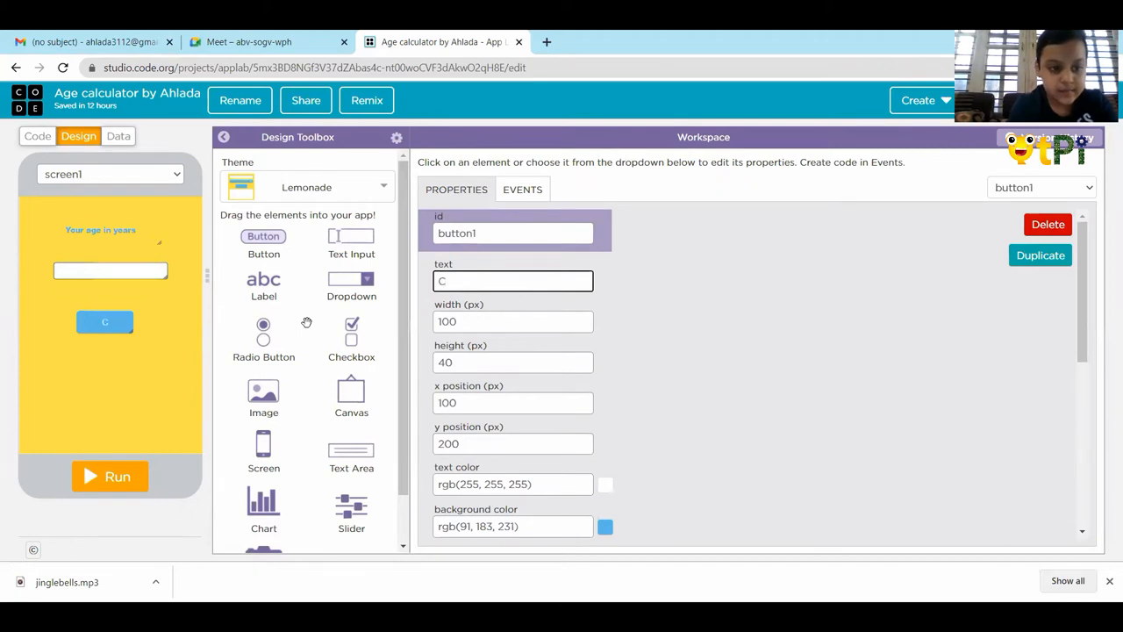
type("al")
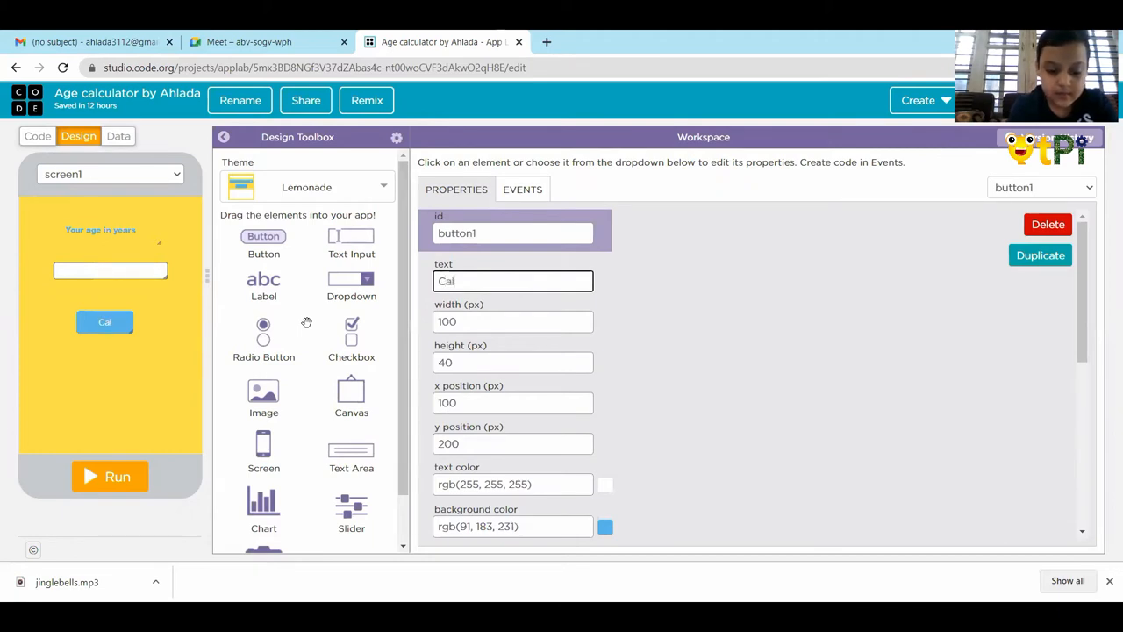
type("cu")
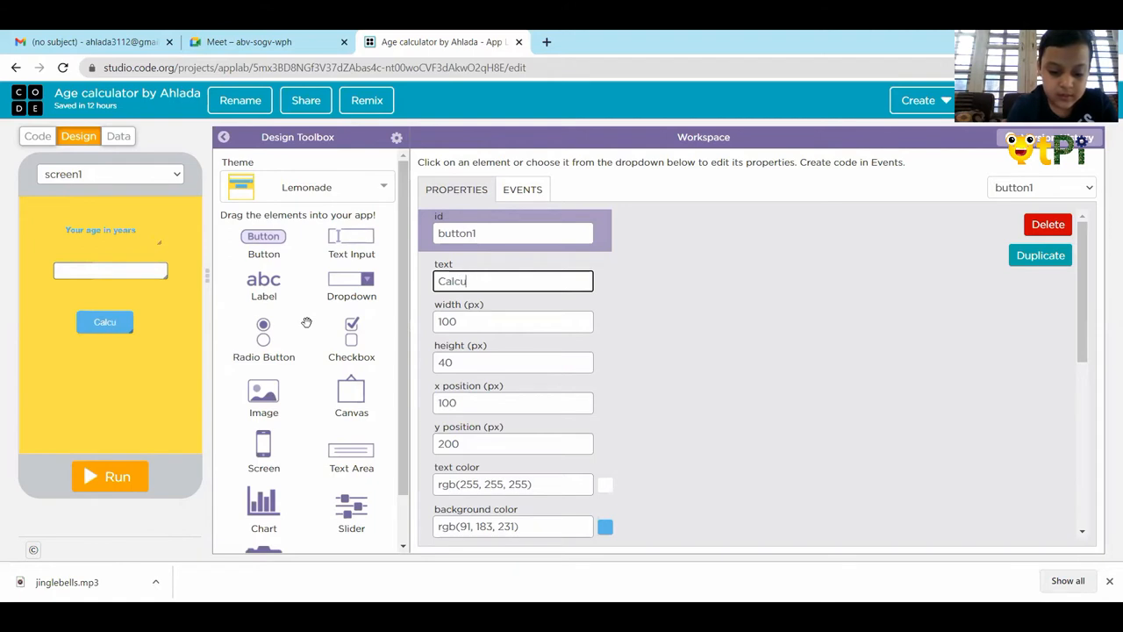
type("lator")
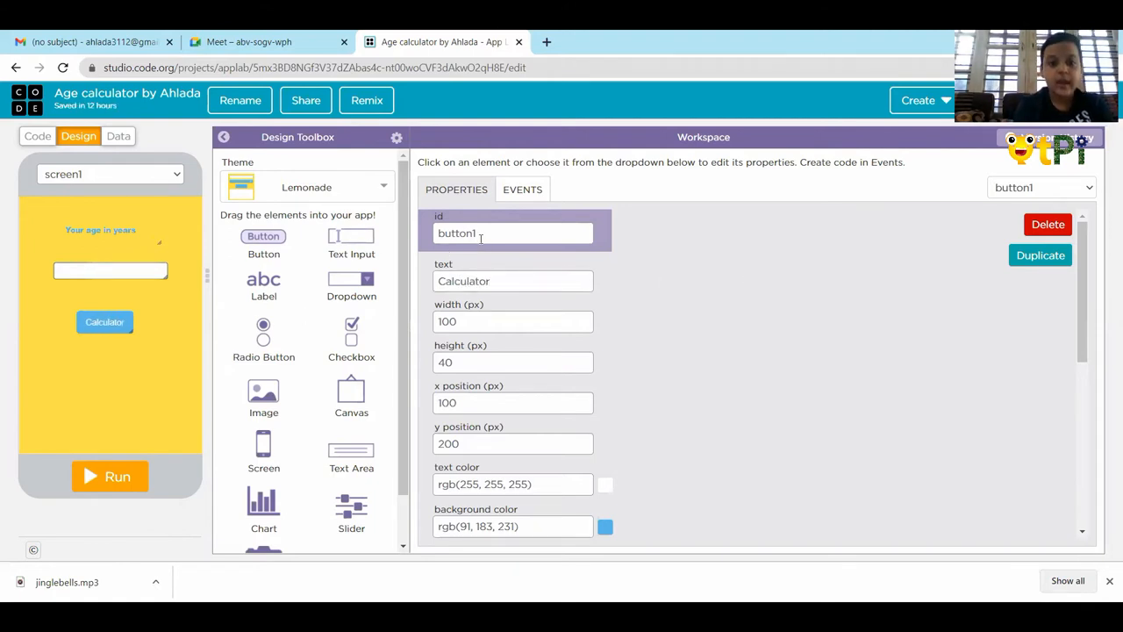
Set the button's id to Calculatingbutton and nudge it slightly higher
left_click(513, 232)
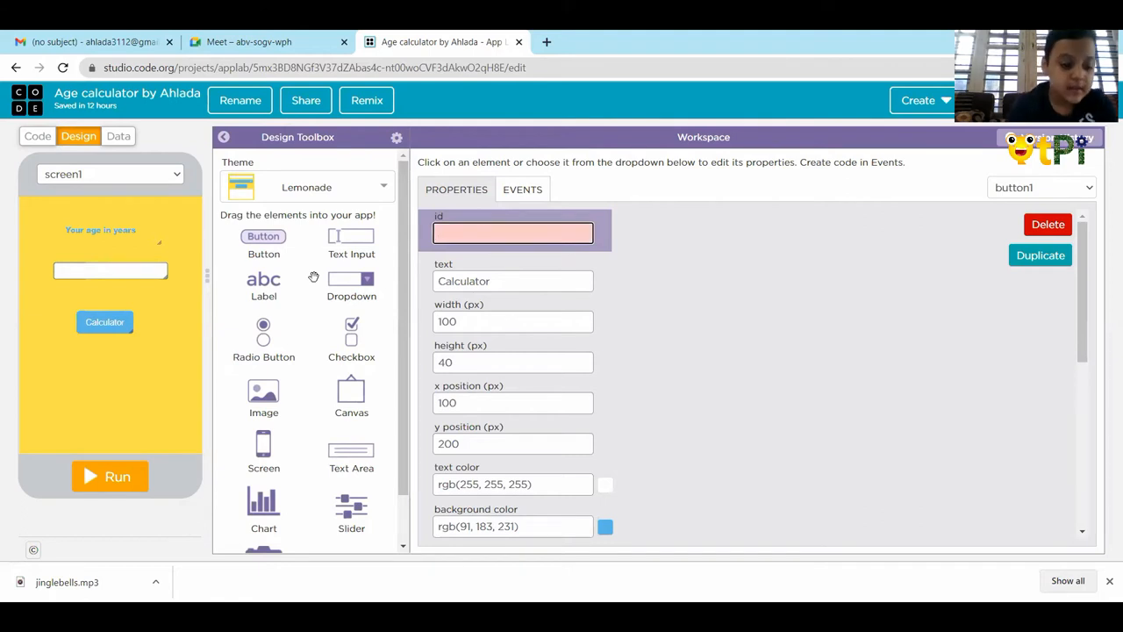
type("Calculat")
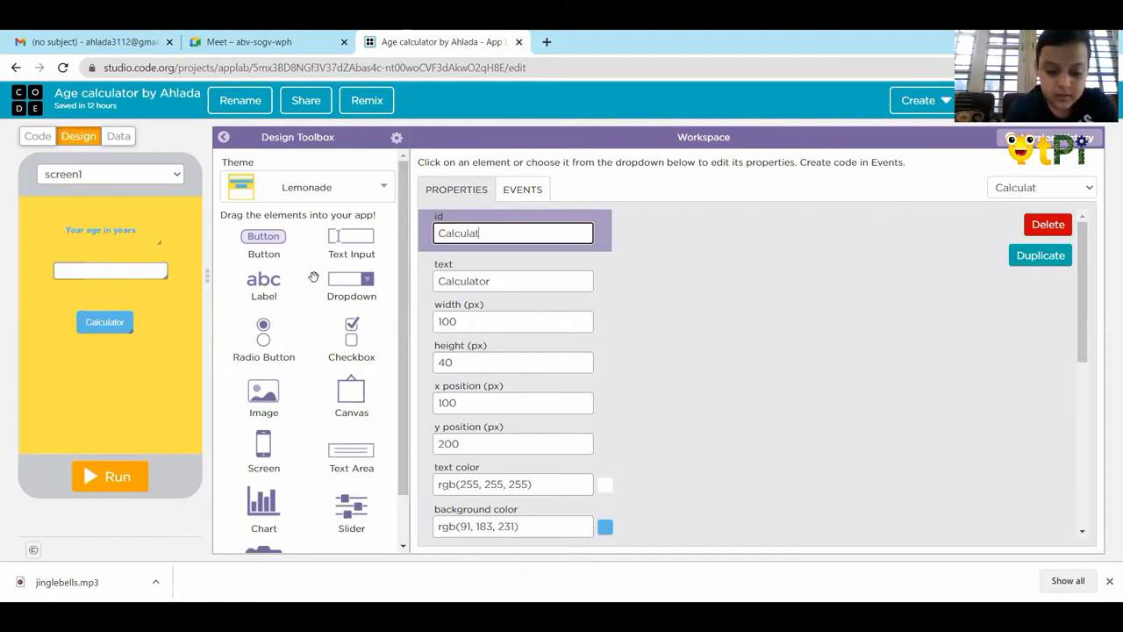
type("ing")
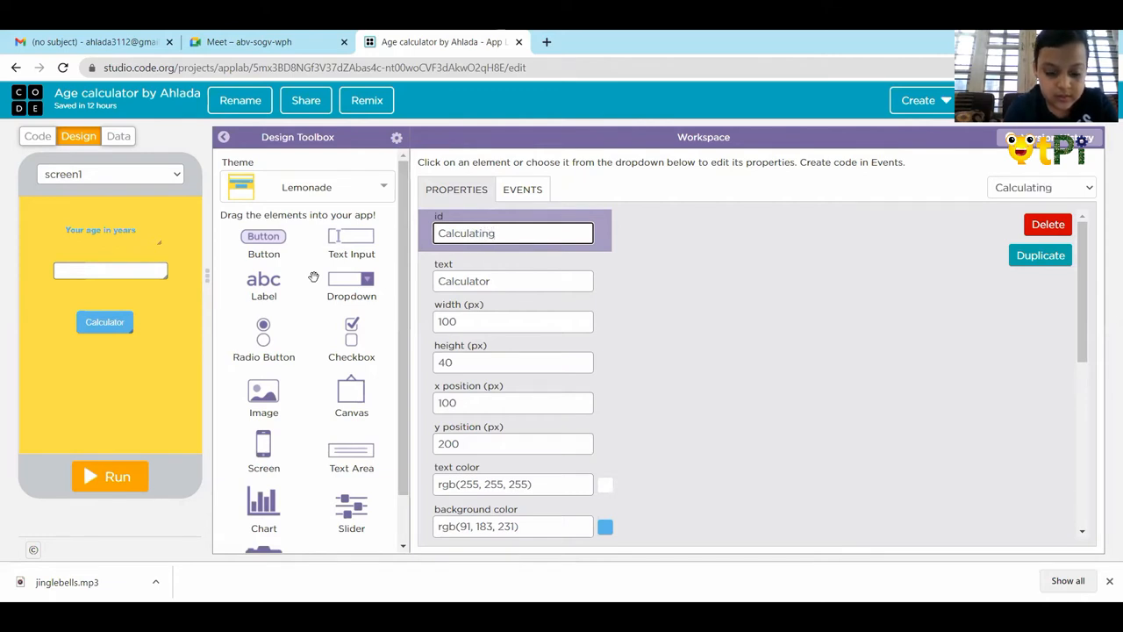
type("button")
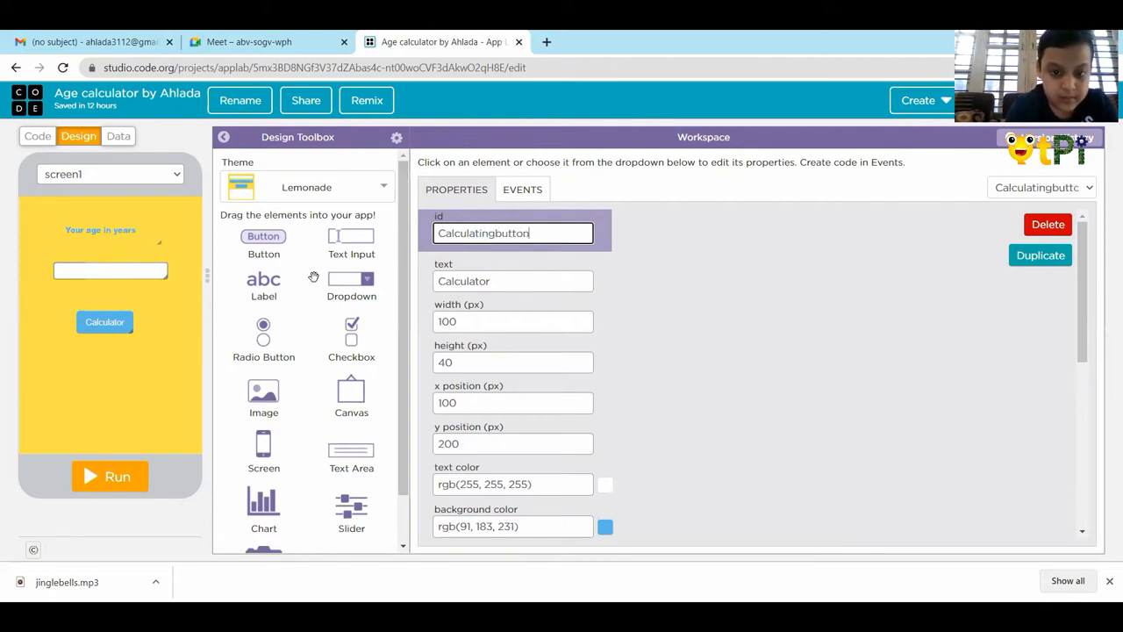
left_click(733, 361)
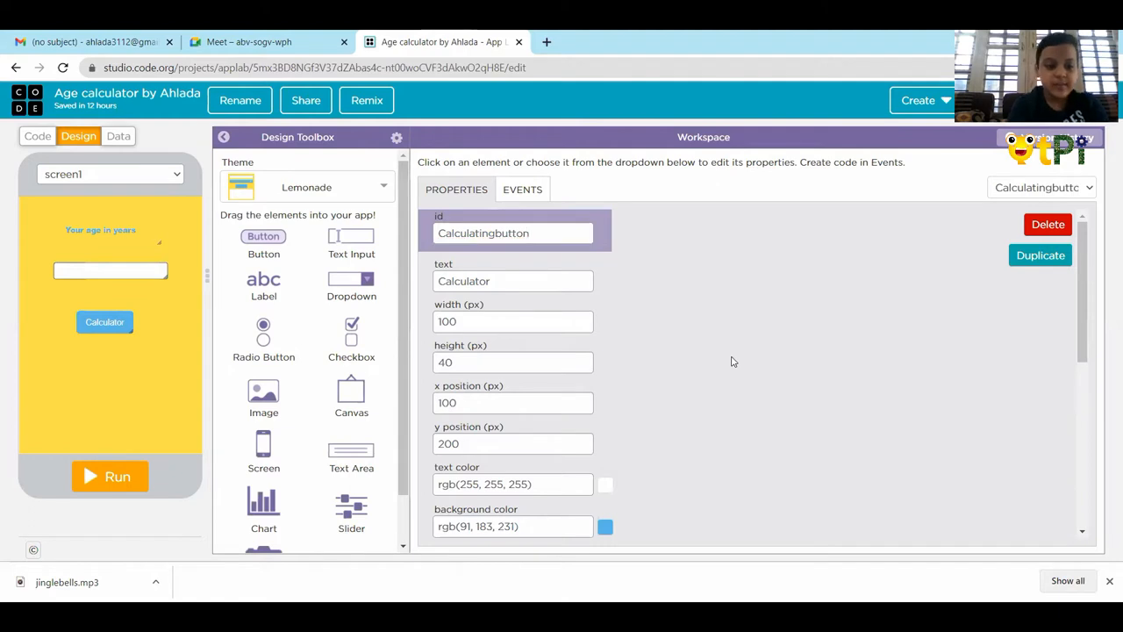
left_click_drag(104, 321, 101, 313)
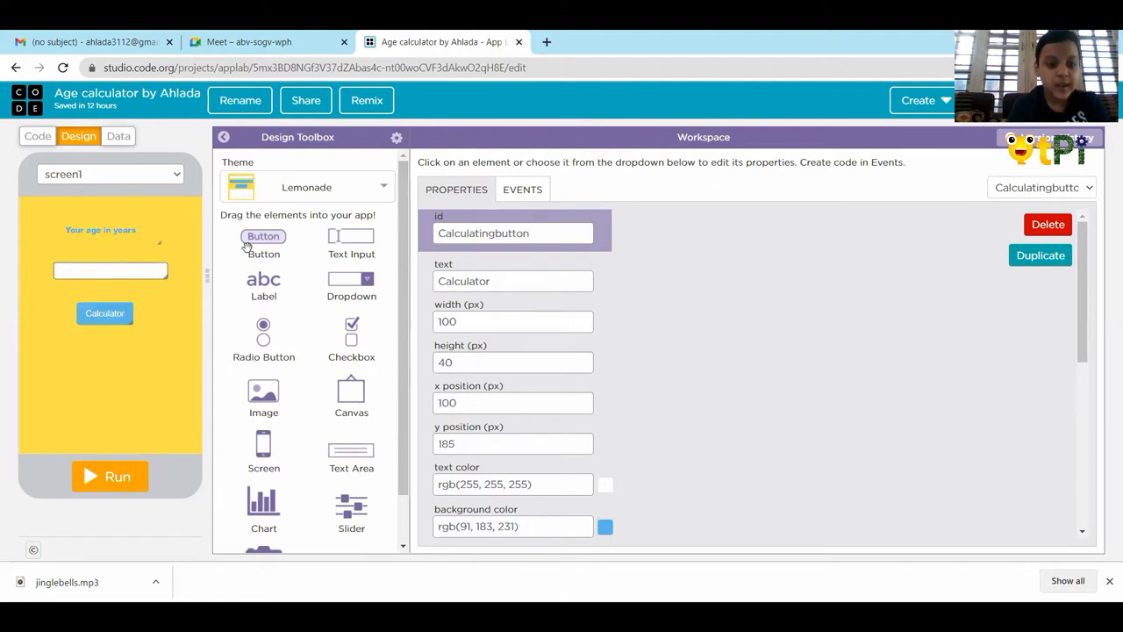
Place a new label below the Calculator button and widen it
left_click_drag(263, 242, 70, 391)
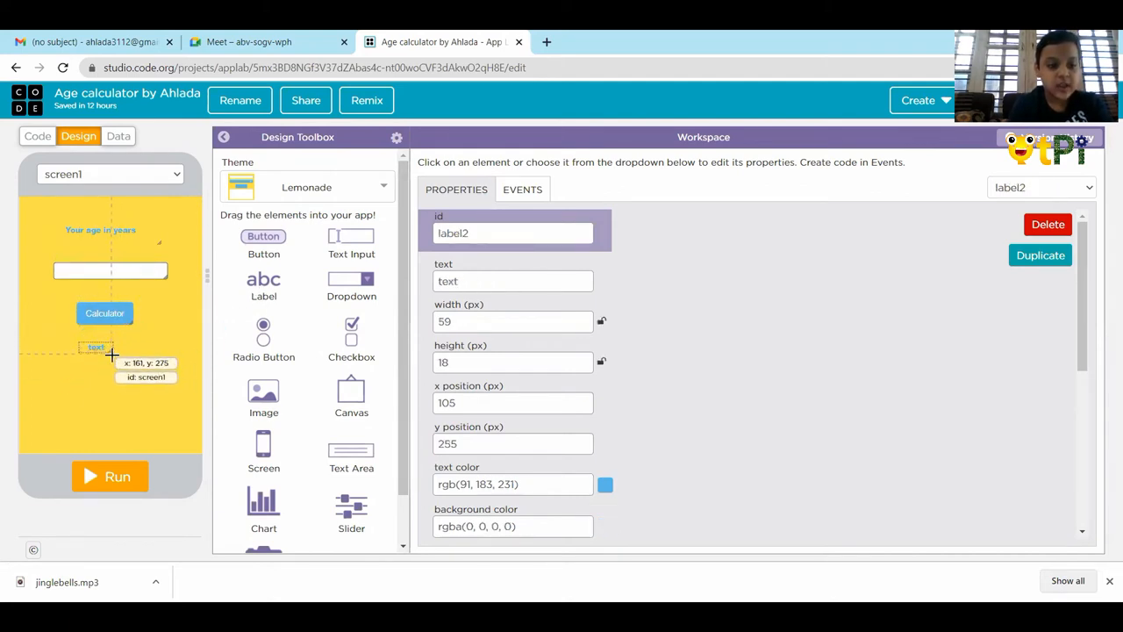
left_click_drag(113, 354, 126, 367)
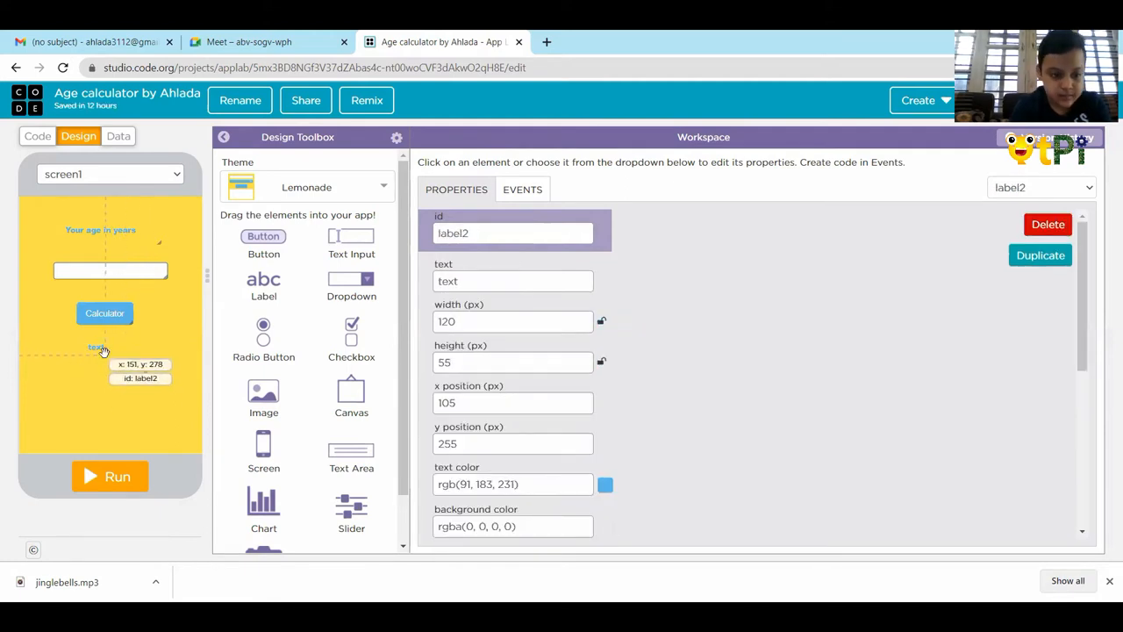
left_click_drag(104, 349, 123, 356)
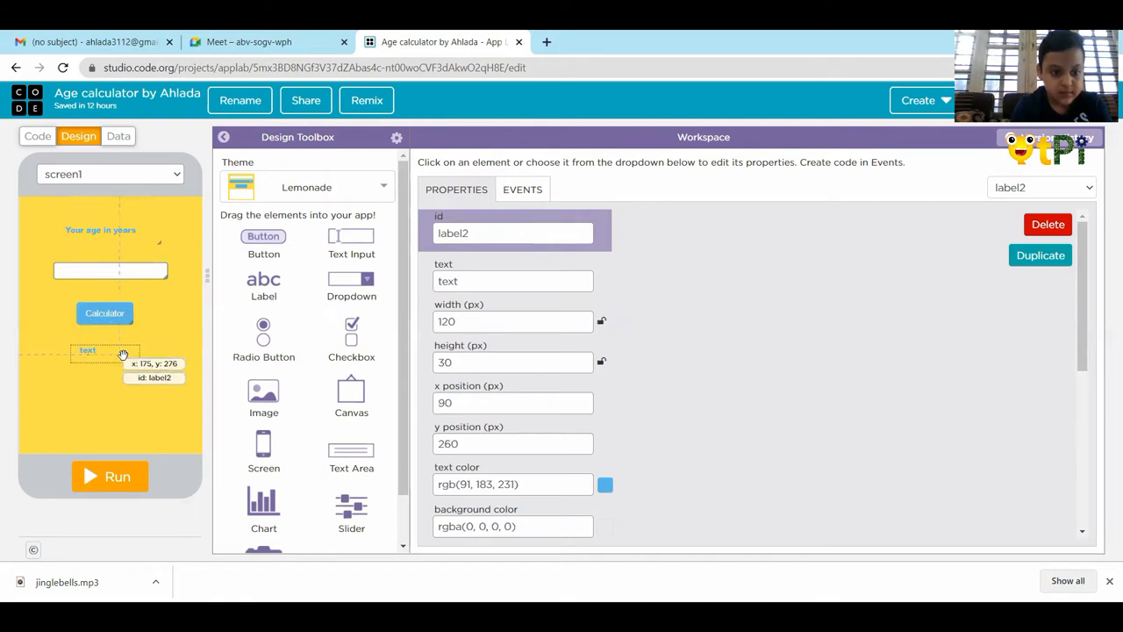
left_click_drag(139, 351, 161, 351)
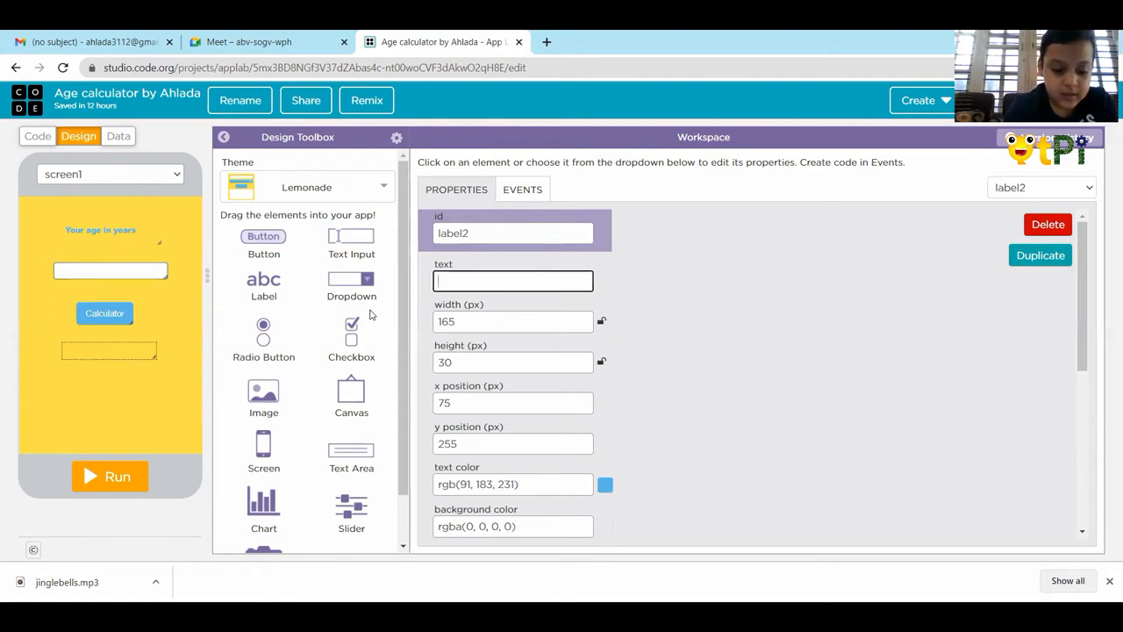
Set the label text to 'Your age in hours' and add a second text input below
type("YO")
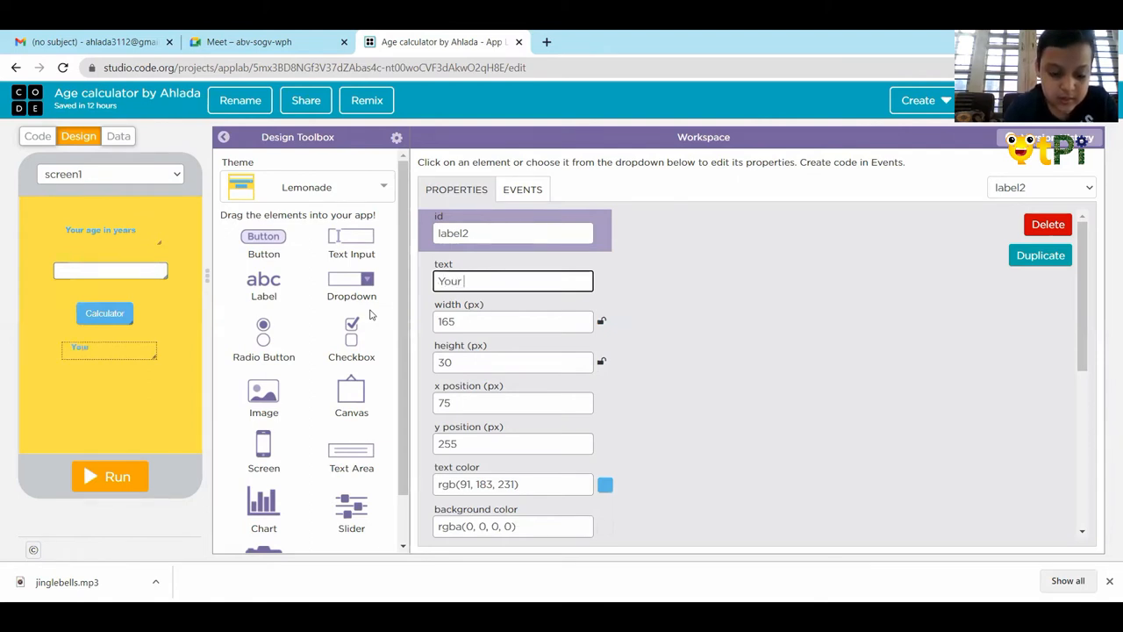
type("age")
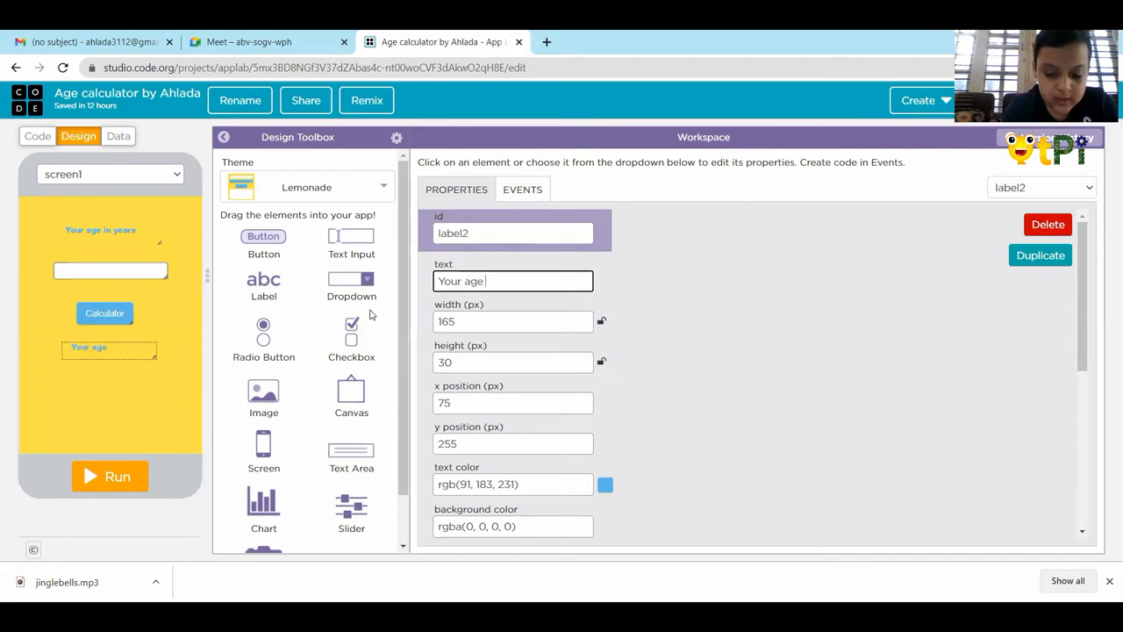
type("in")
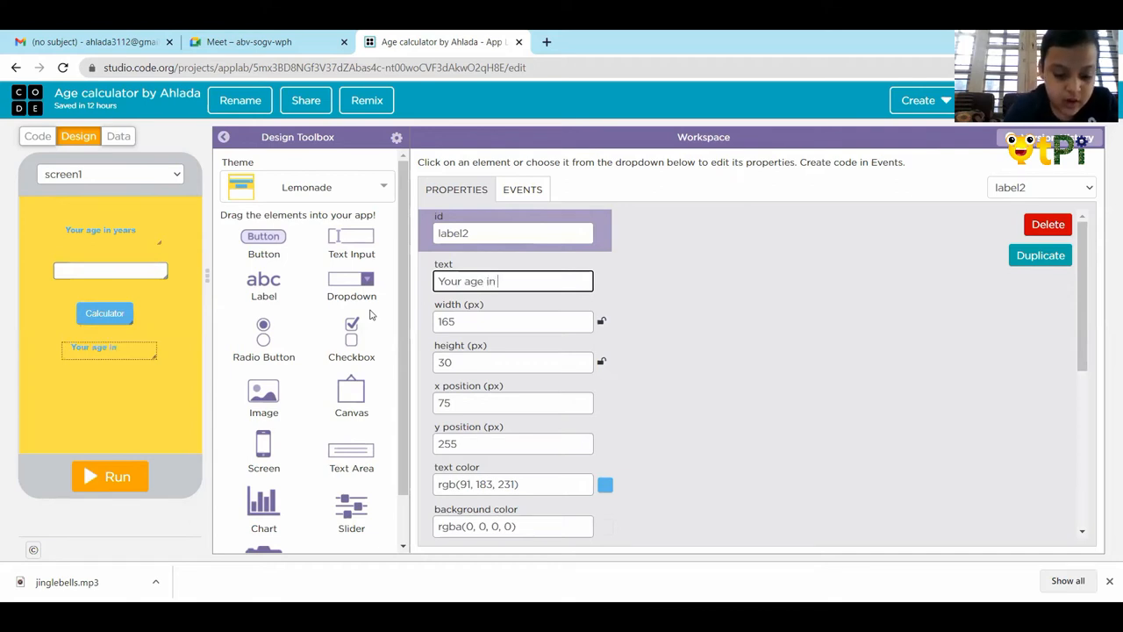
type("hours")
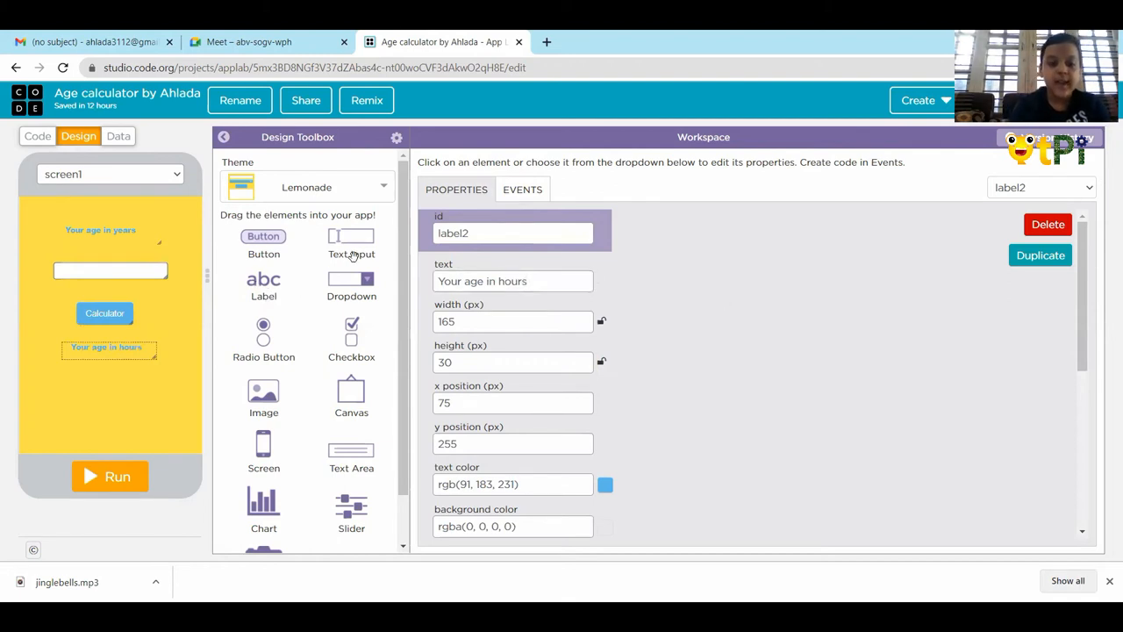
left_click_drag(351, 237, 112, 394)
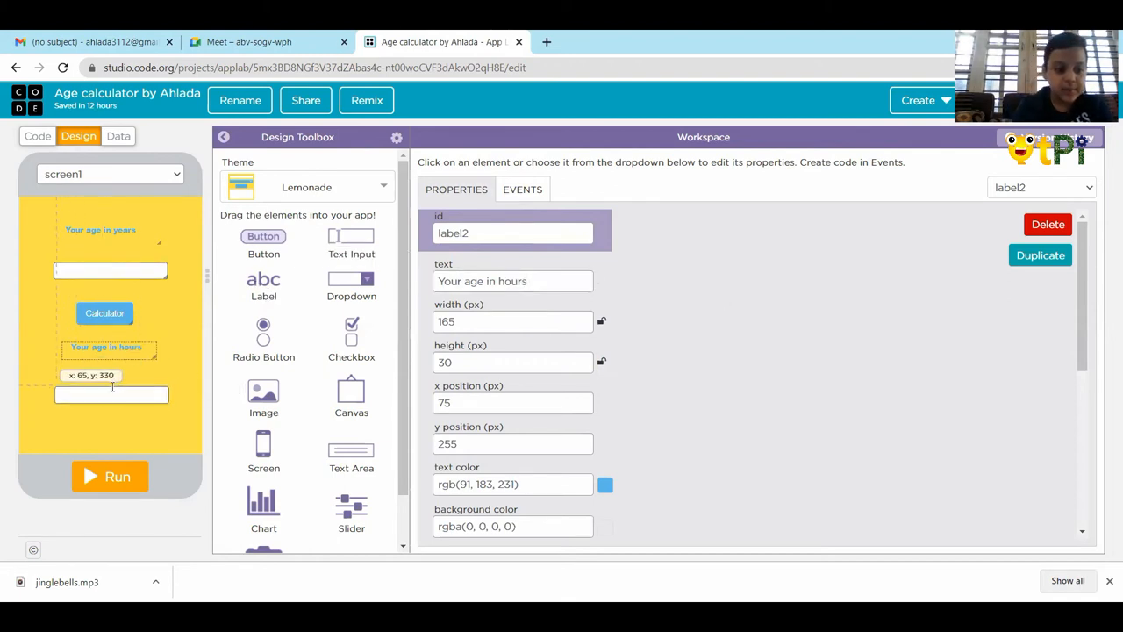
left_click(110, 394)
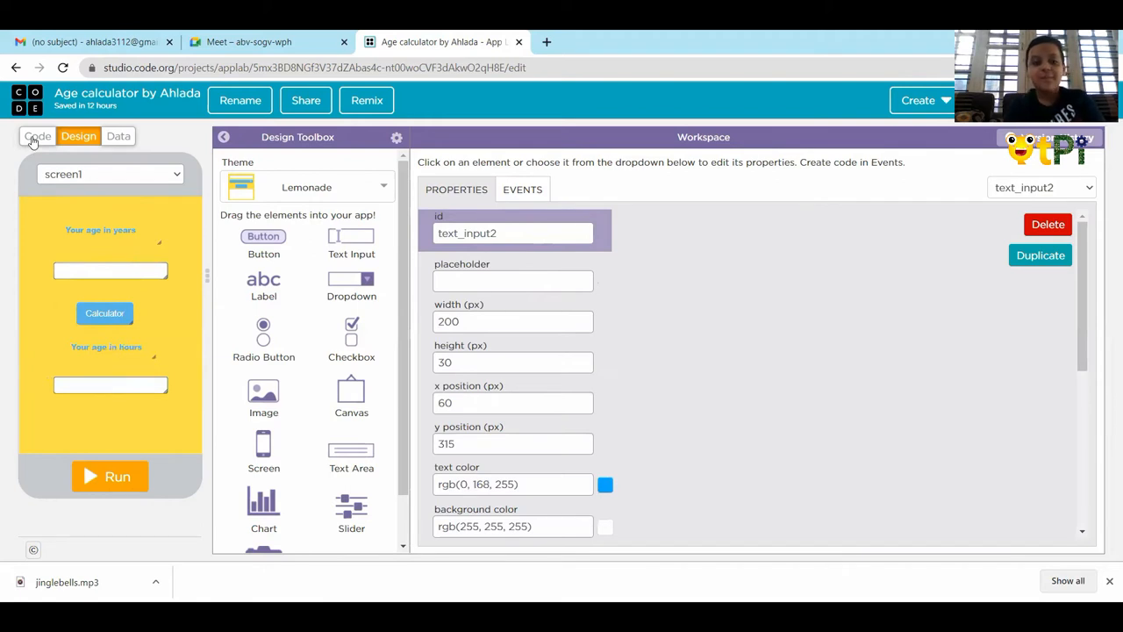
In Code mode, point onEvent at Calculatingbutton and aim setNumber at text_input2
left_click(37, 136)
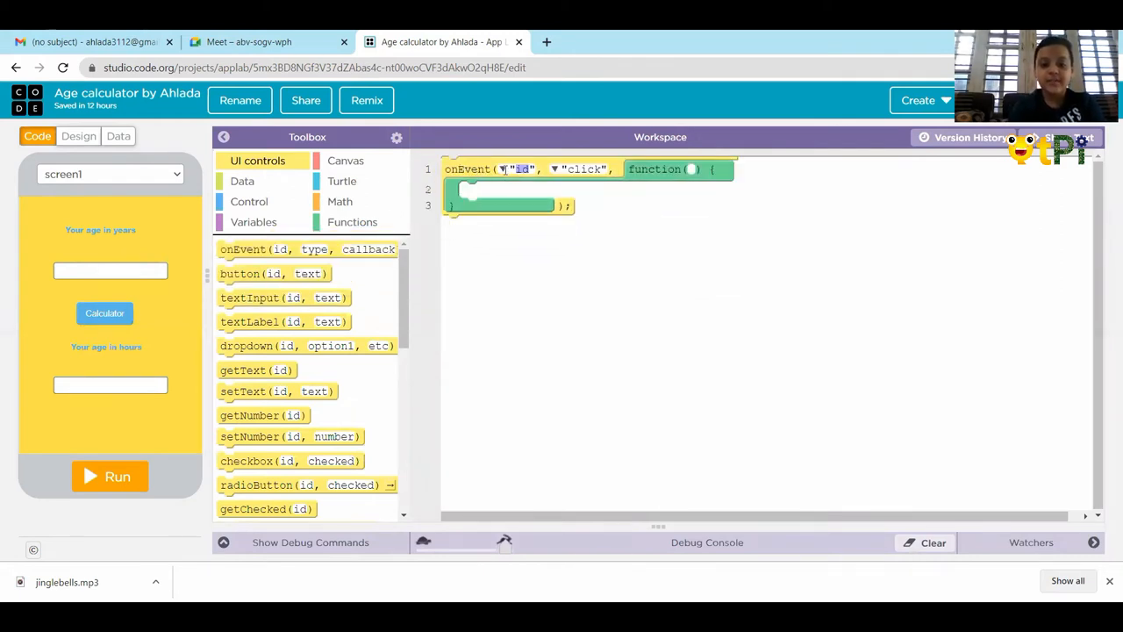
left_click(496, 168)
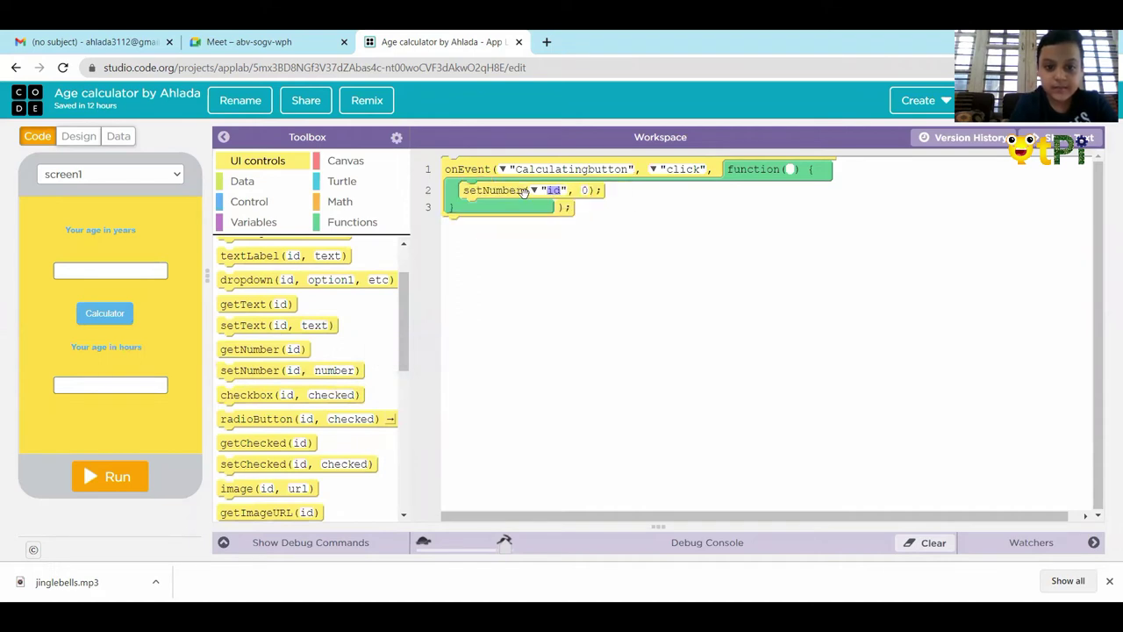
left_click(546, 190)
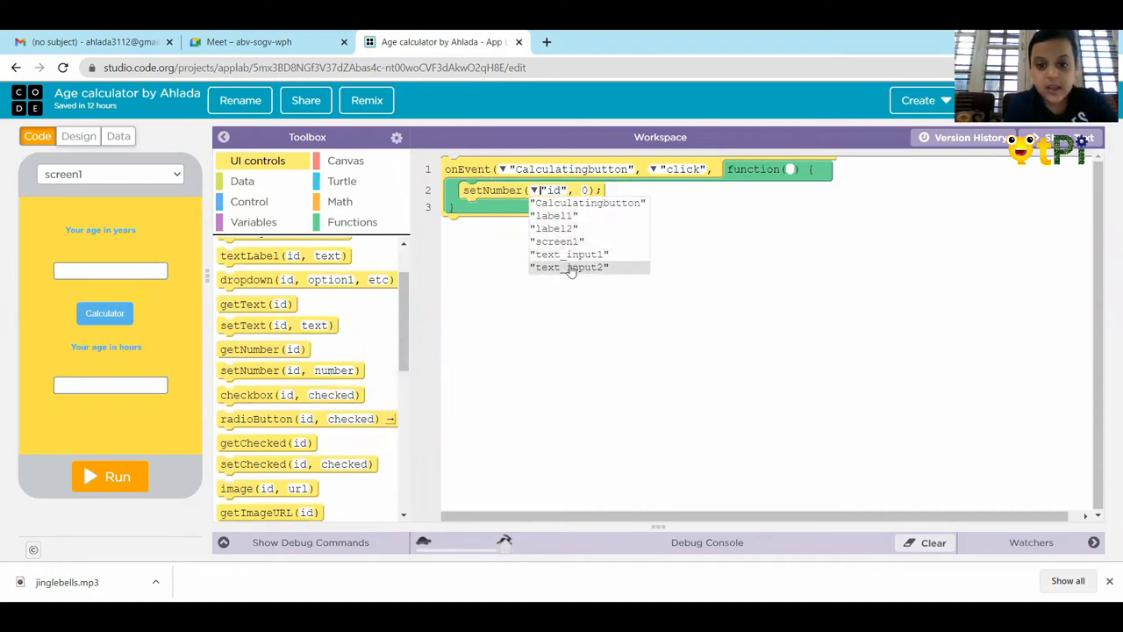
left_click(570, 267)
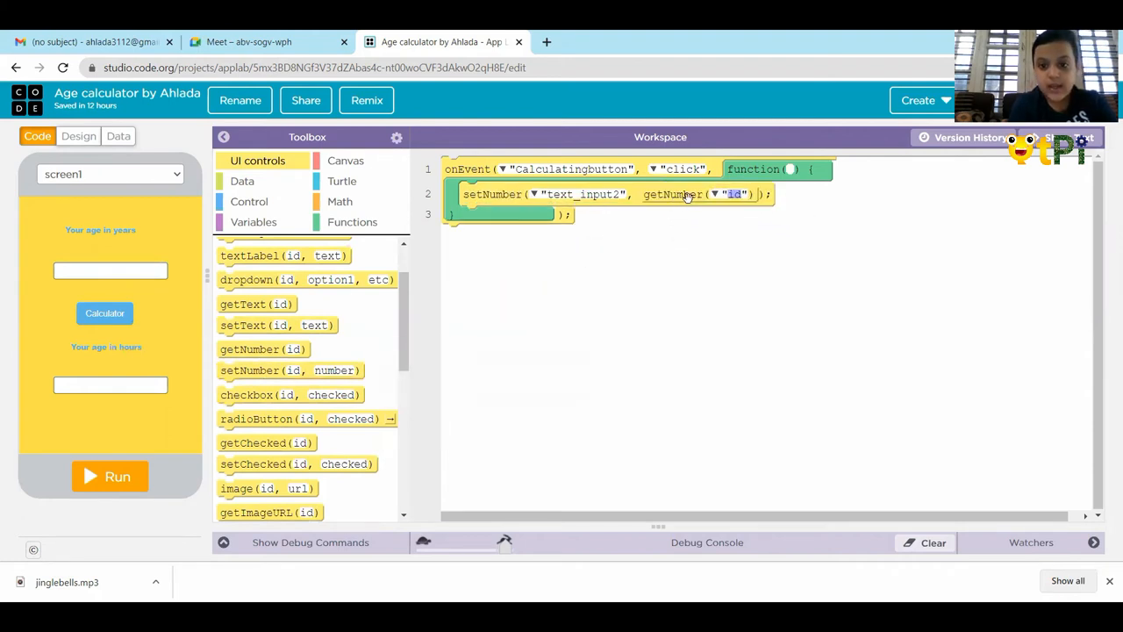
mouse_move(680, 194)
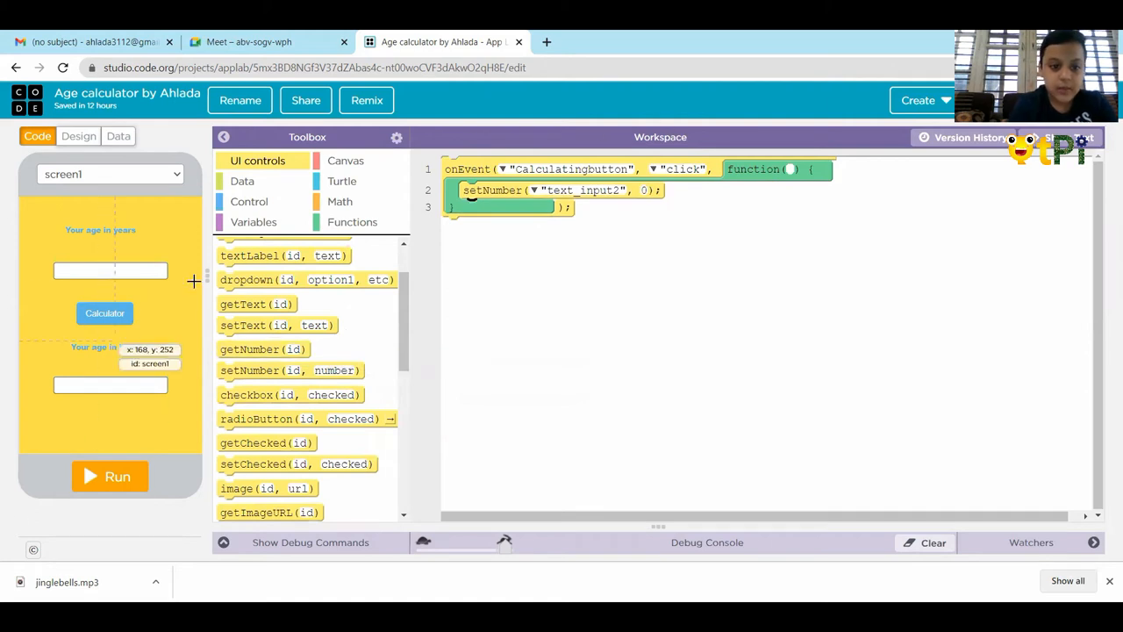
Put a multiply block with 8760 as its first operand into setNumber's value
left_click(340, 201)
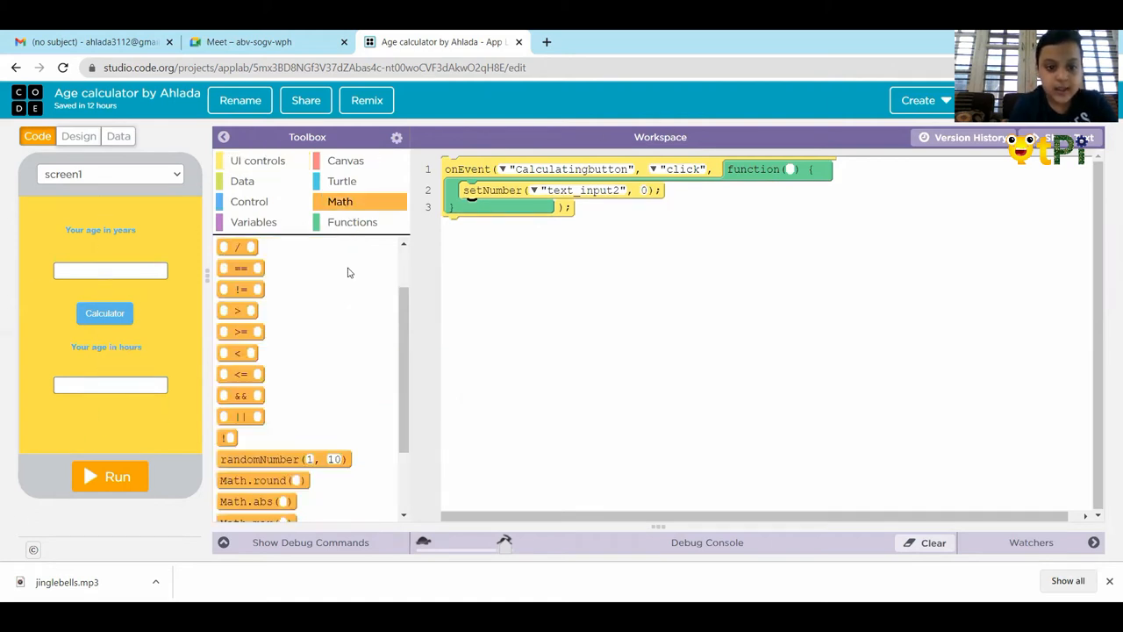
mouse_move(239, 373)
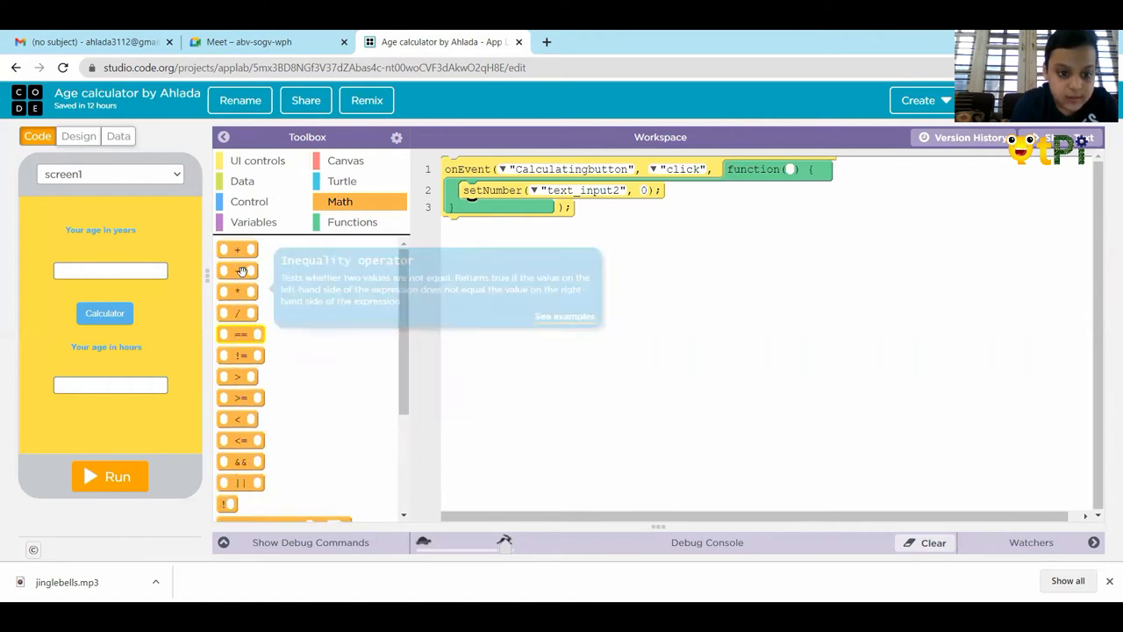
mouse_move(237, 291)
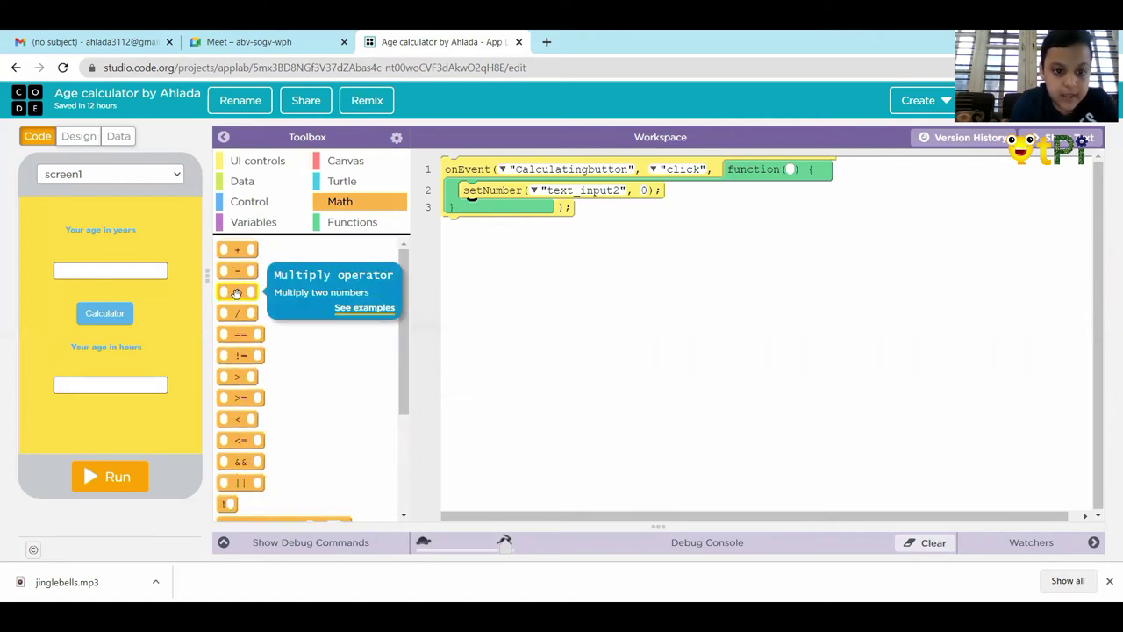
left_click_drag(237, 292, 657, 213)
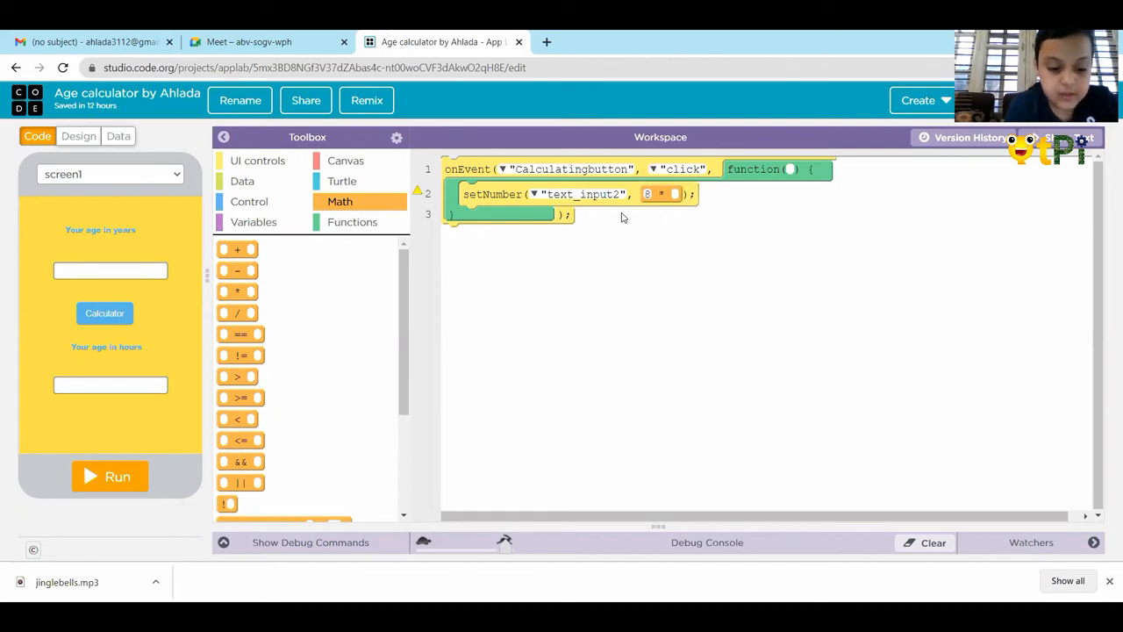
type("8760")
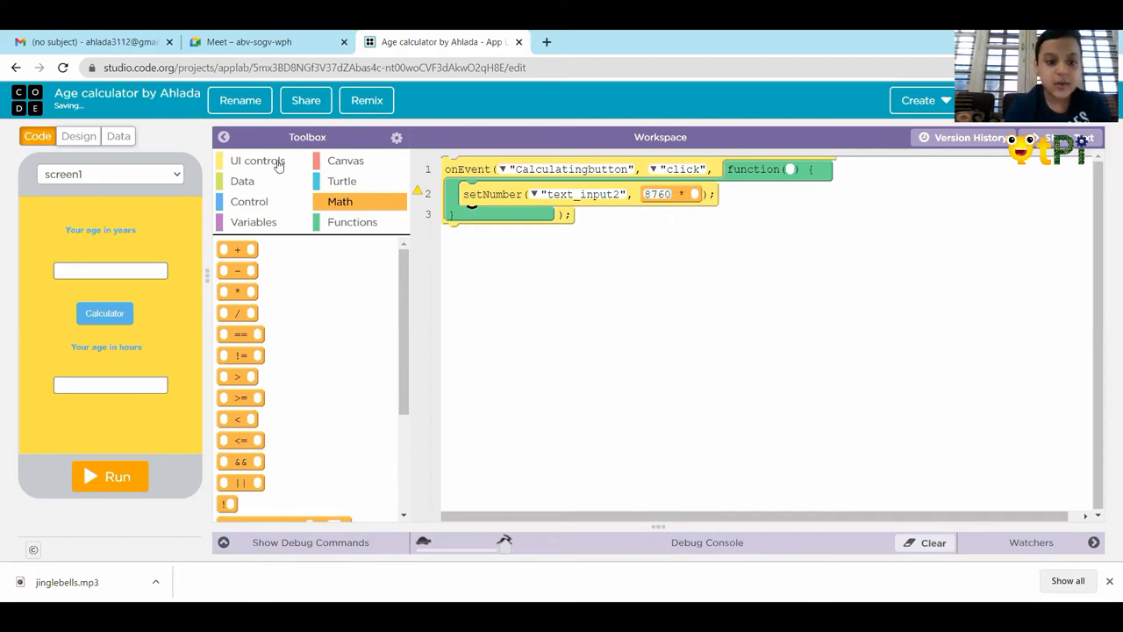
Plug getNumber reading text_input1 into the multiplication's second slot
left_click(257, 160)
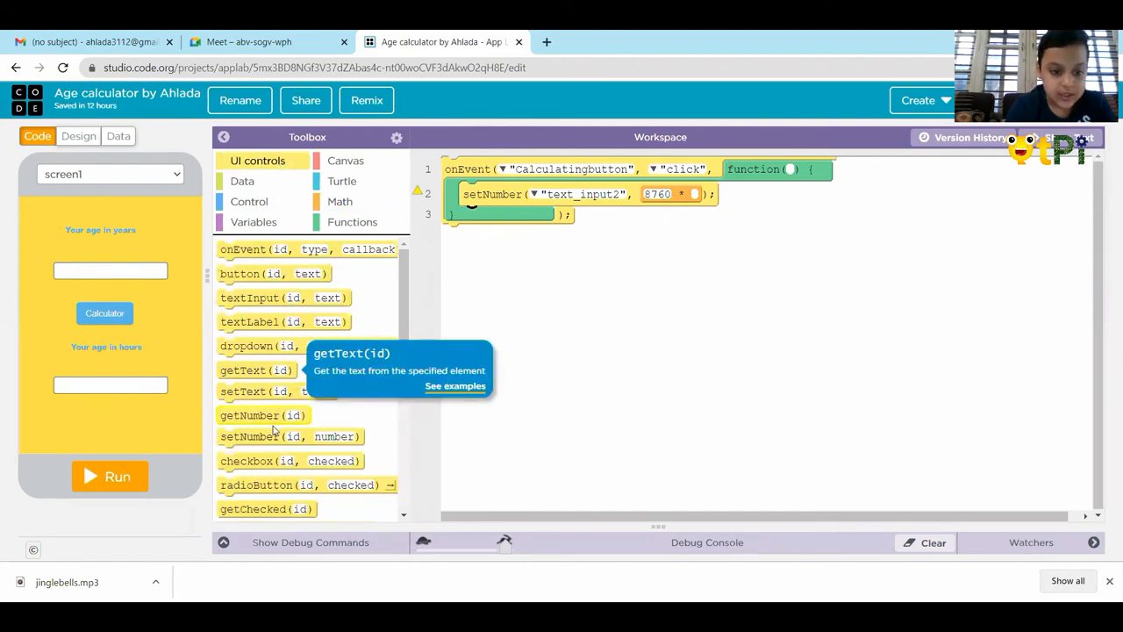
left_click_drag(264, 415, 790, 265)
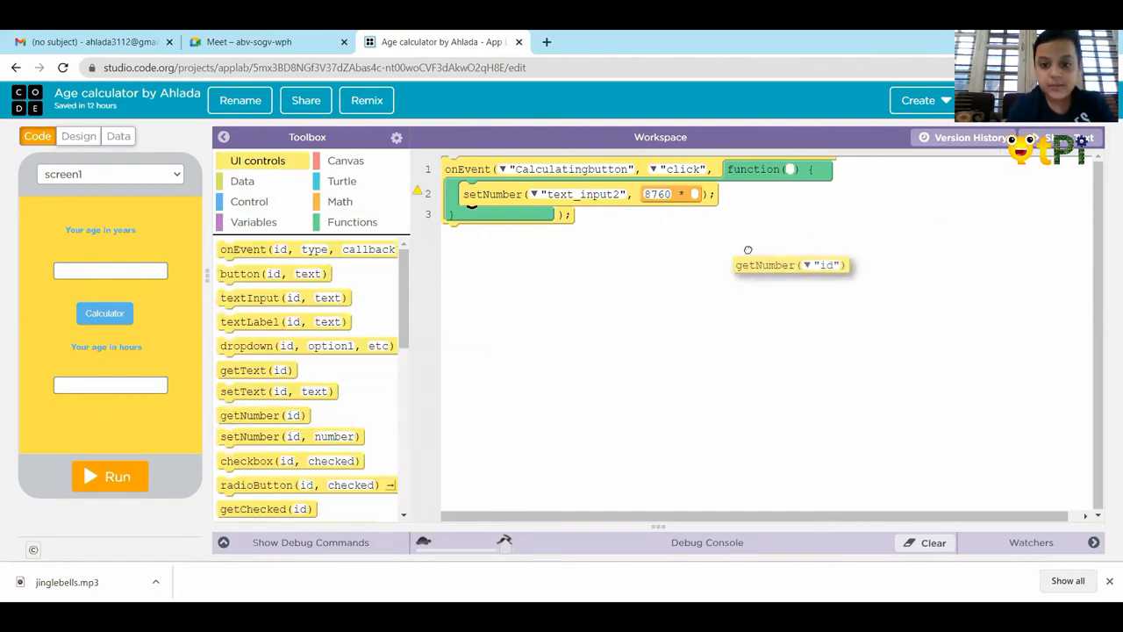
left_click_drag(789, 264, 759, 198)
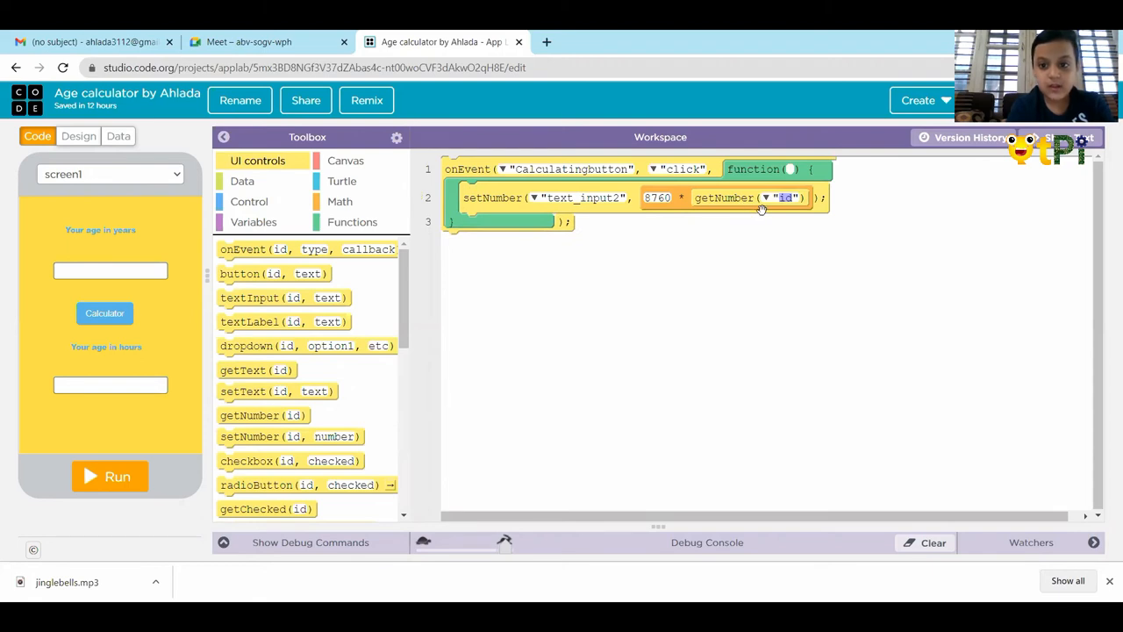
left_click(768, 197)
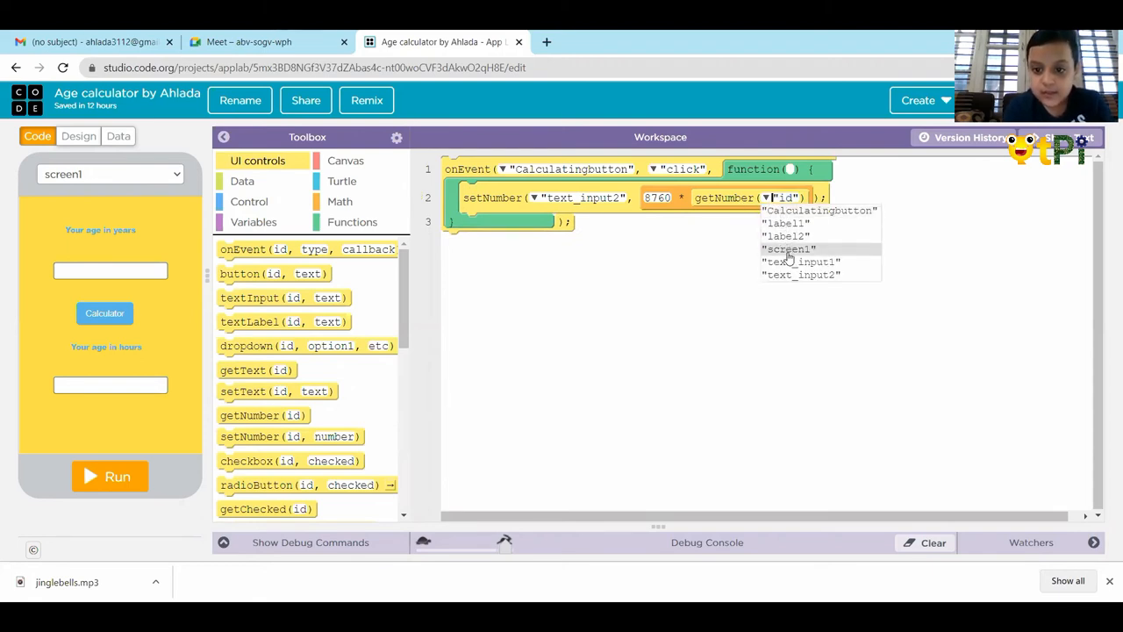
left_click(801, 262)
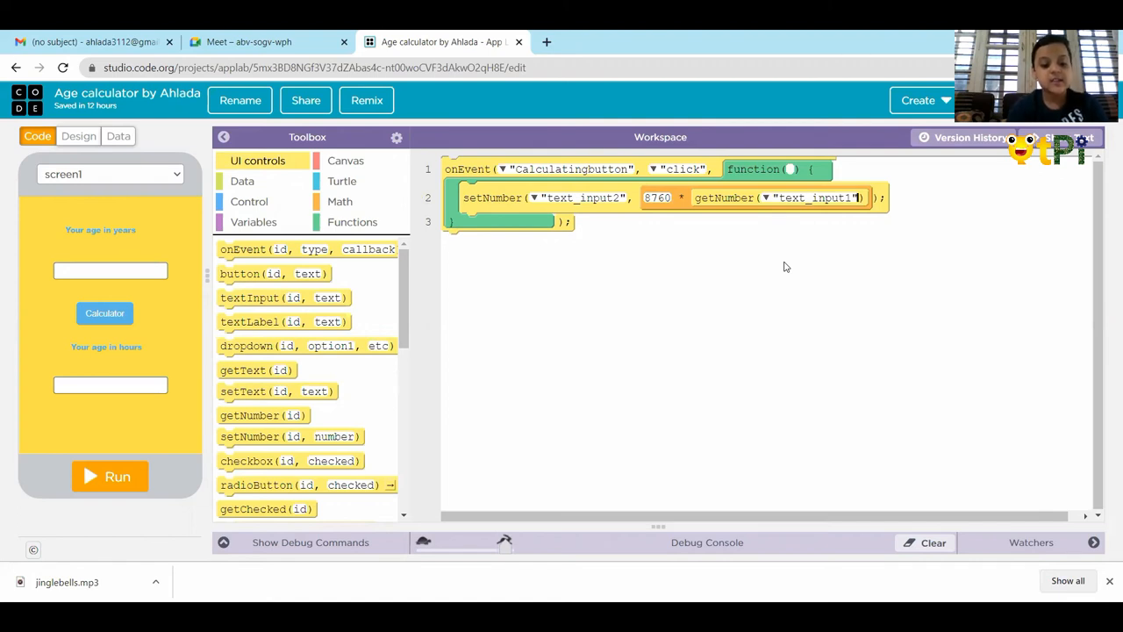
mouse_move(593, 438)
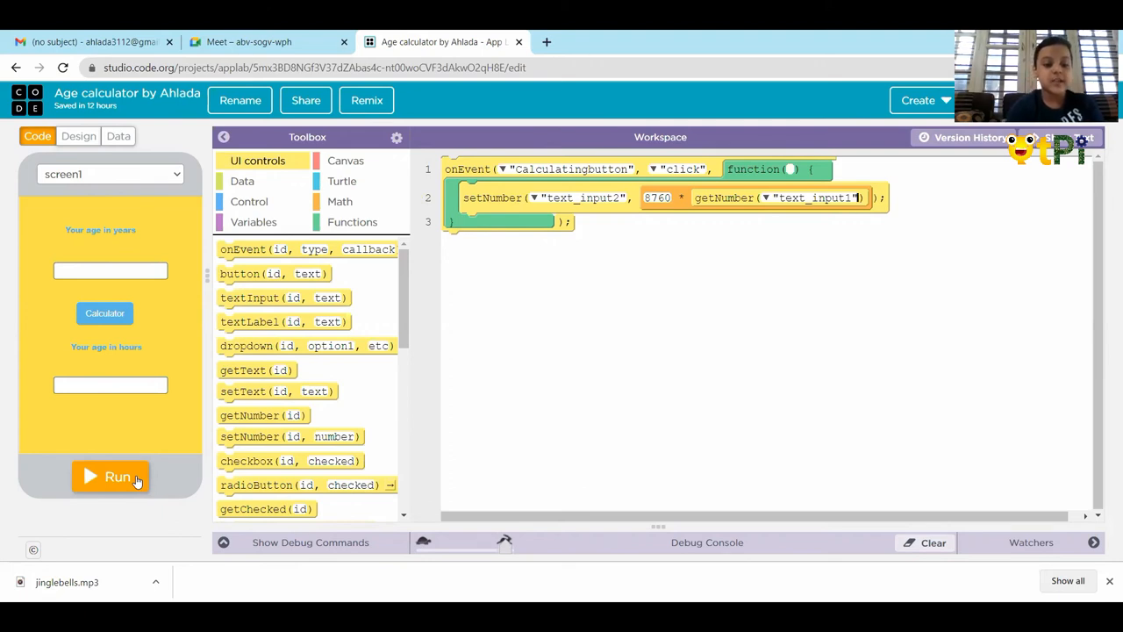
Run the app and test ages 3 and 10, getting 26280 and 87600 hours
left_click(110, 476)
type("3")
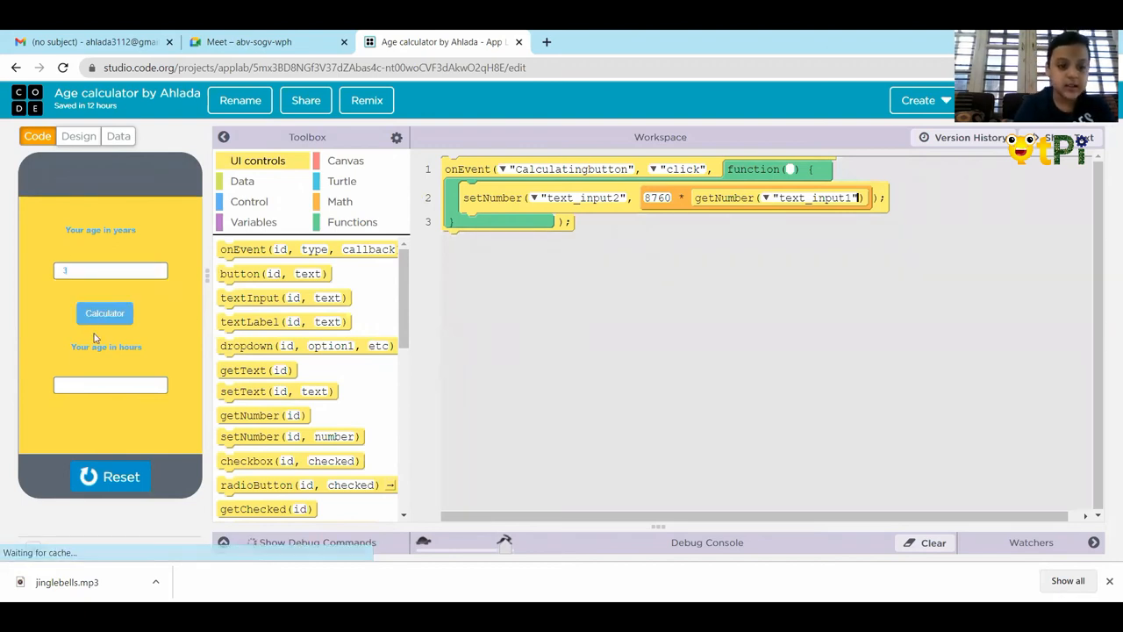
left_click(105, 314)
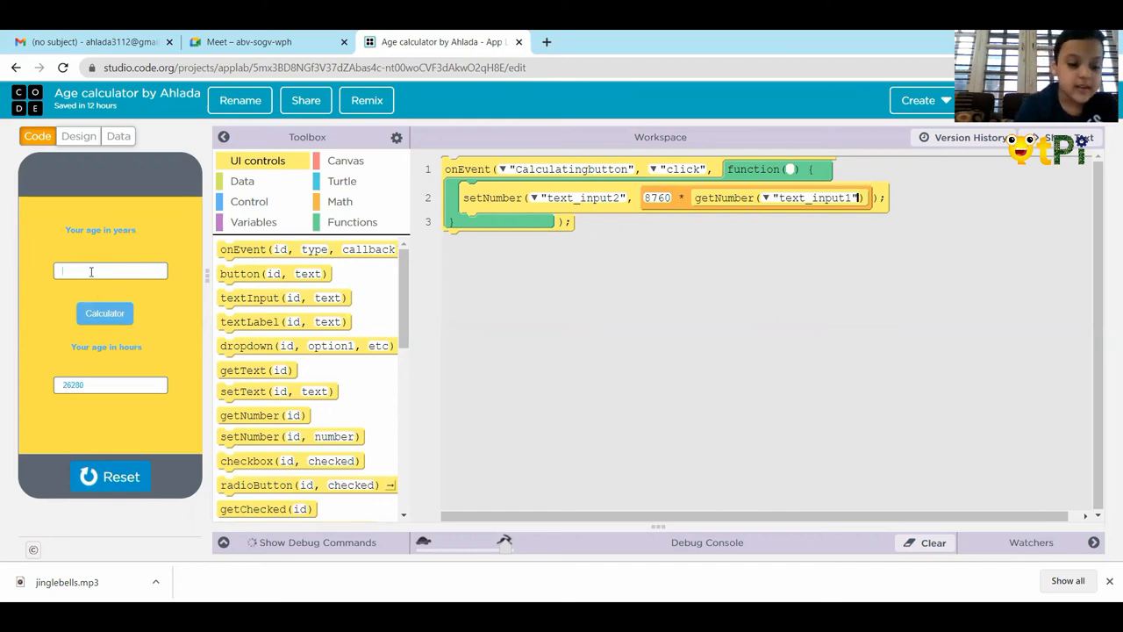
type("10")
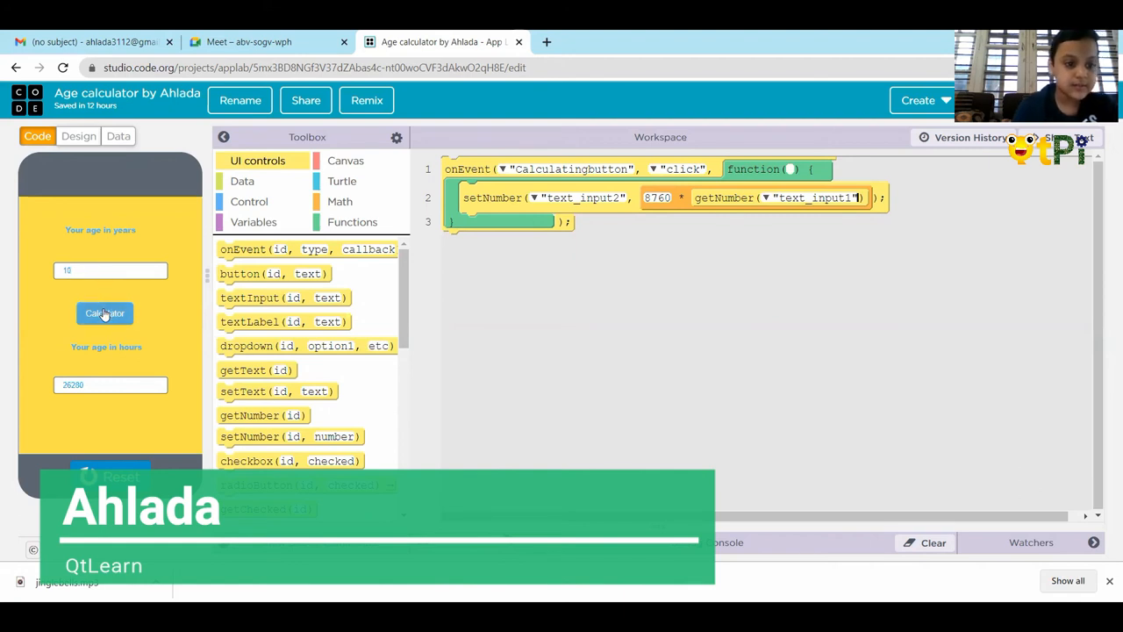
left_click(104, 313)
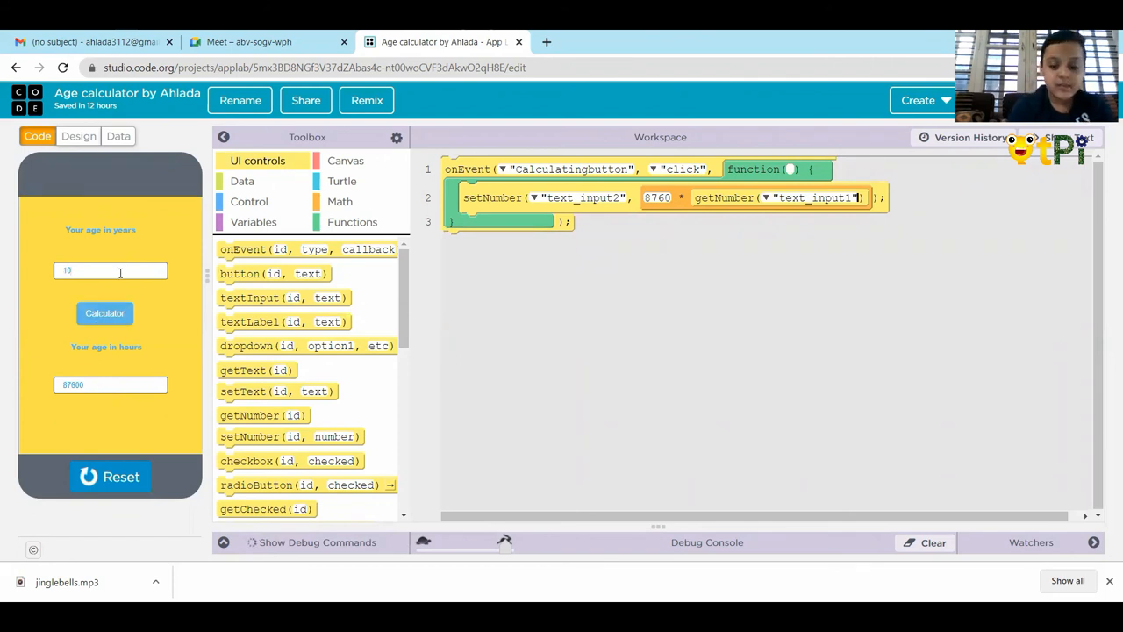
Test ages 36 and 16 (315360 and 140160 hours), then stop the app
left_click(110, 270)
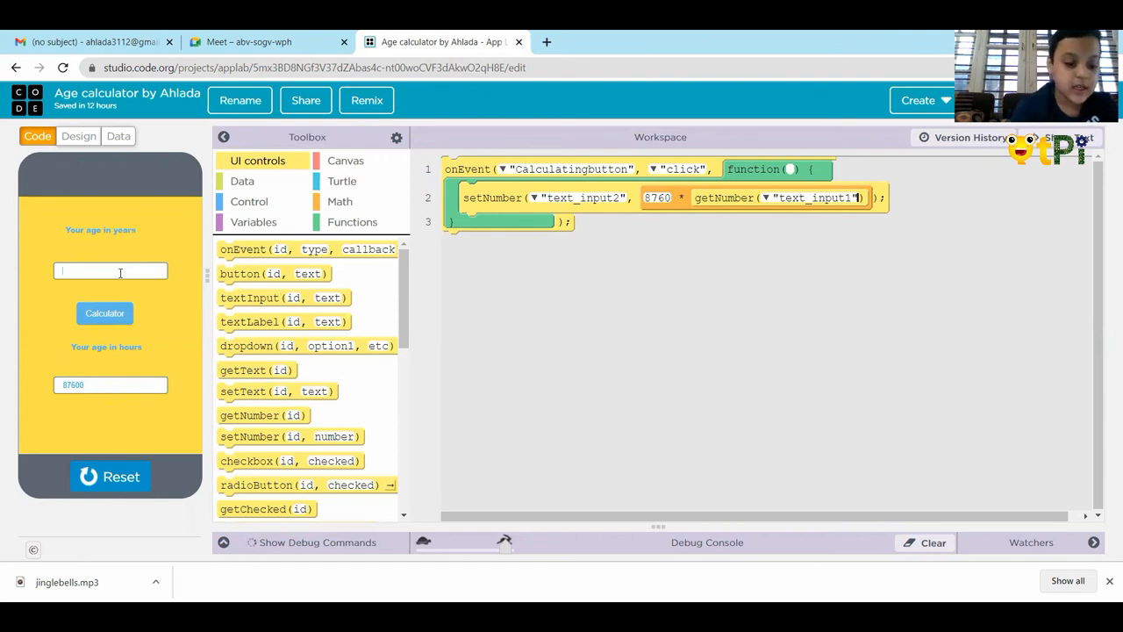
type("3")
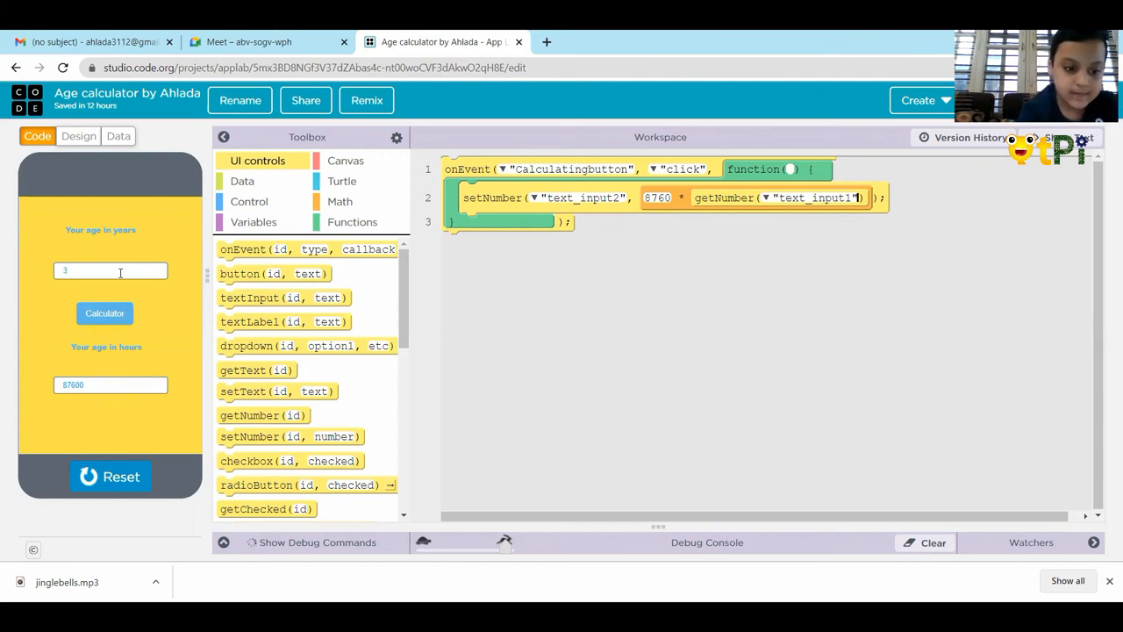
left_click(104, 313)
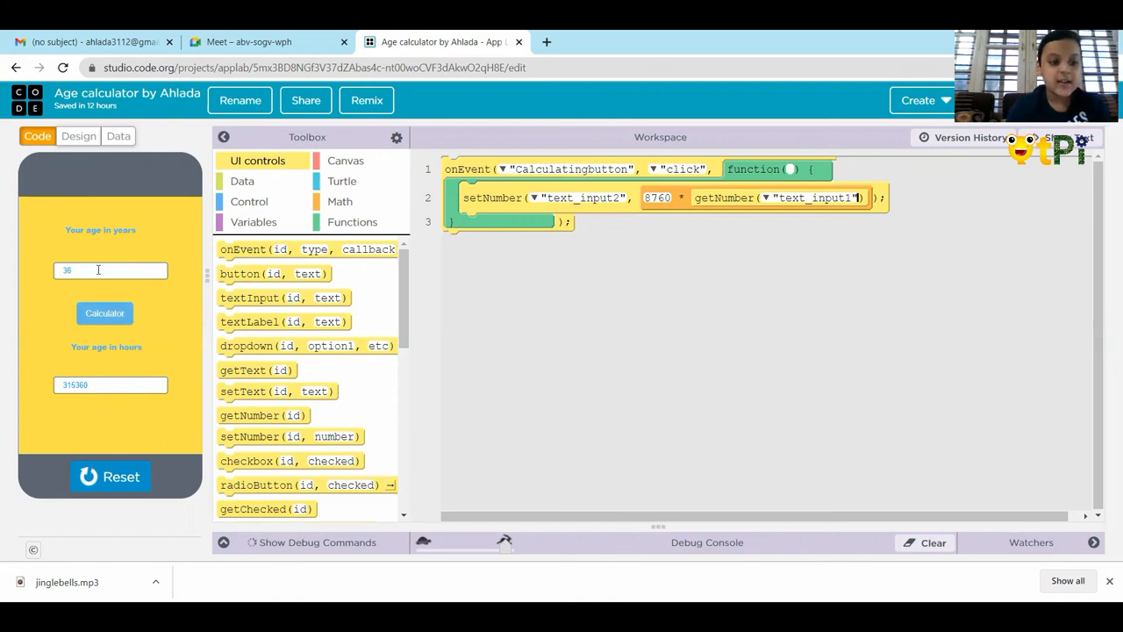
left_click(109, 270)
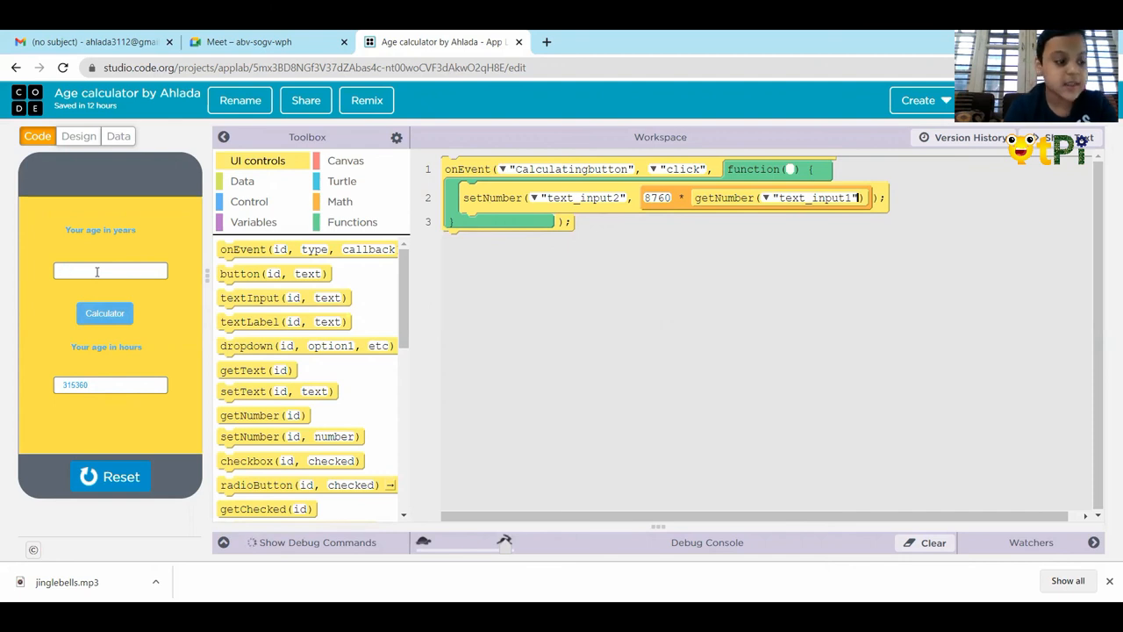
type("18")
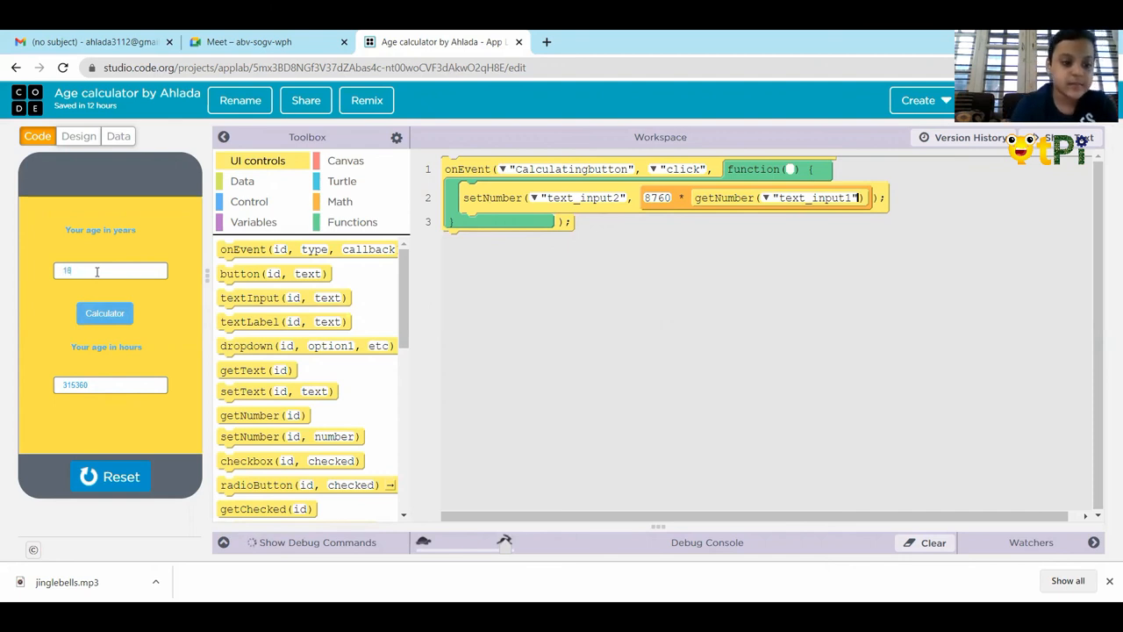
left_click(104, 313)
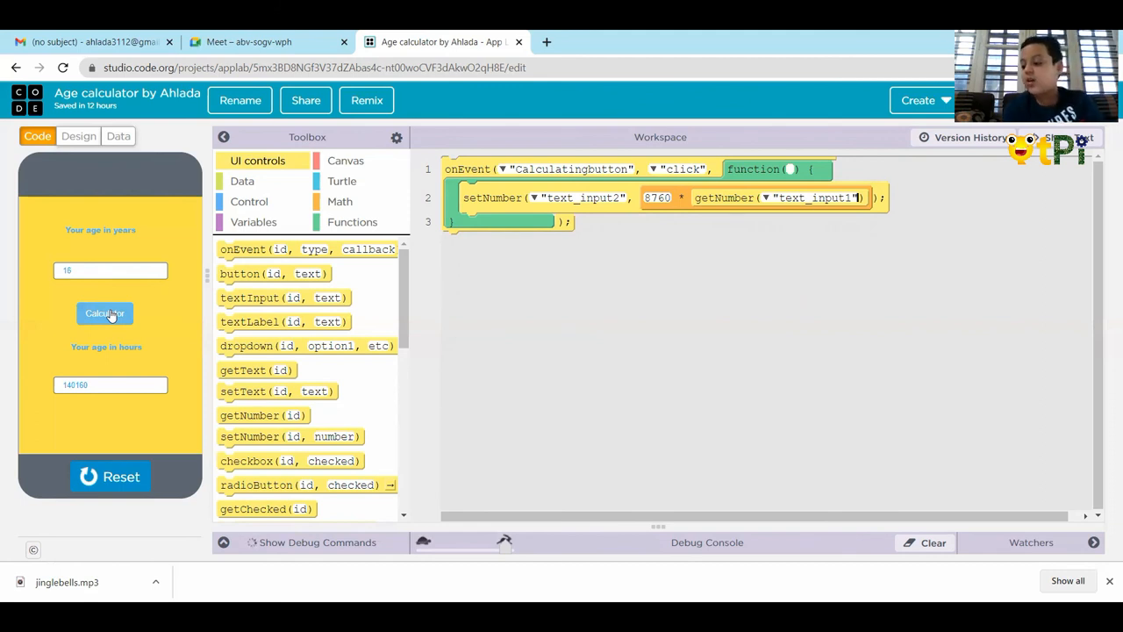
mouse_move(104, 415)
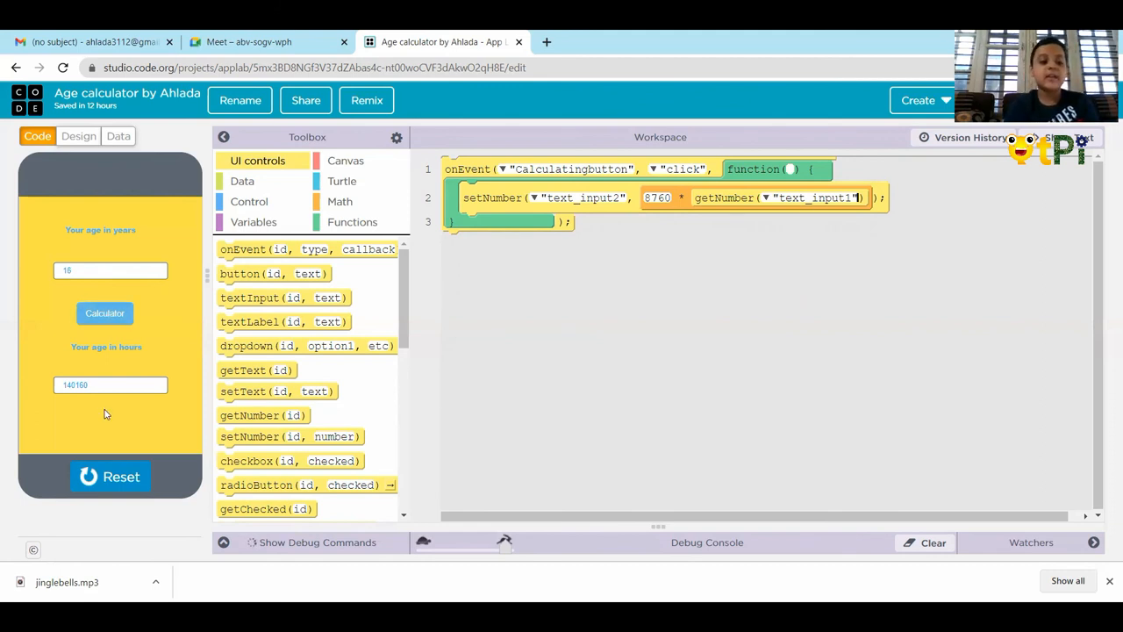
left_click(109, 477)
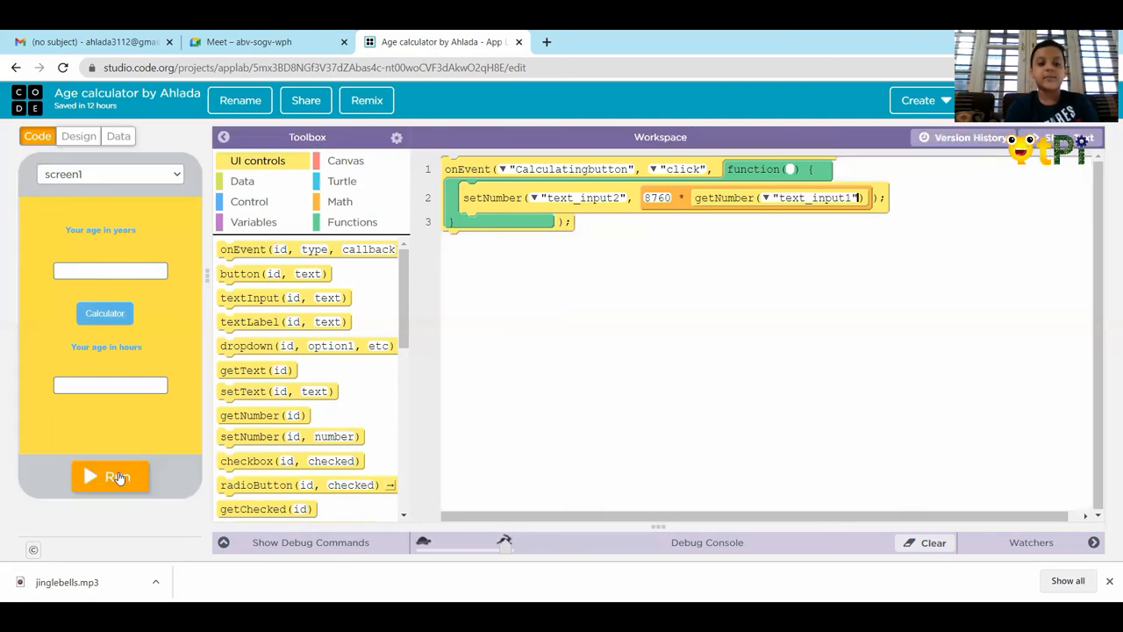